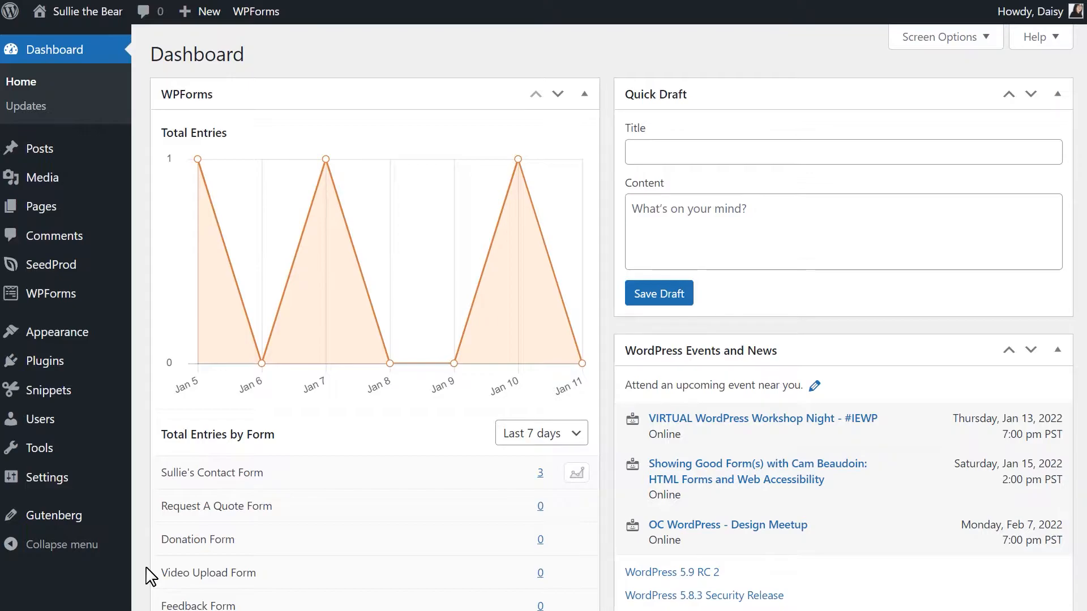
mouse_move(50, 293)
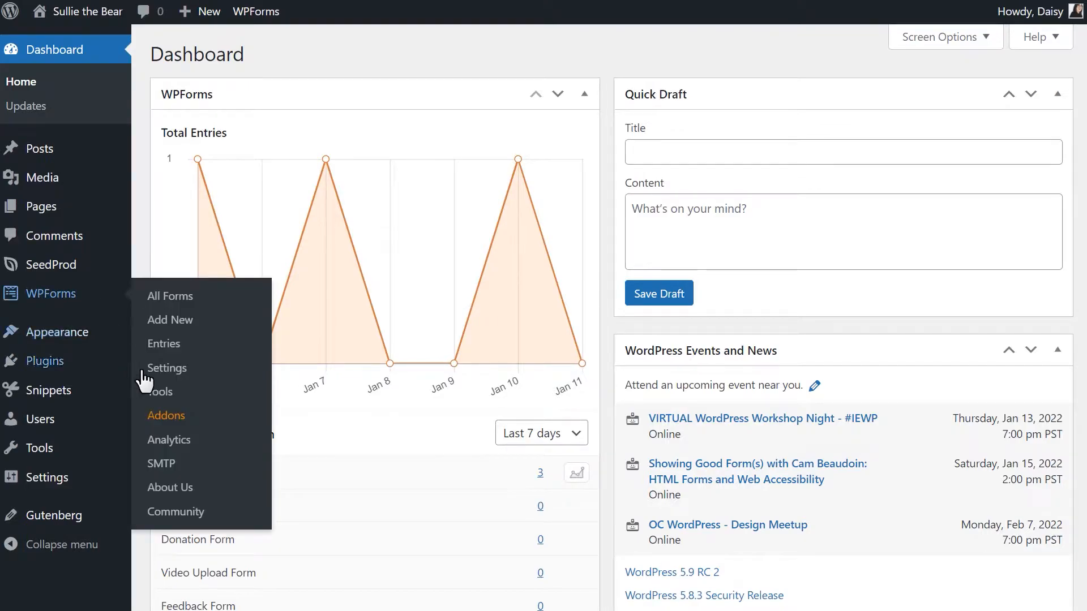
Start installing the Salesforce addon from WPForms Addons, then go to WPForms Settings.
click(167, 415)
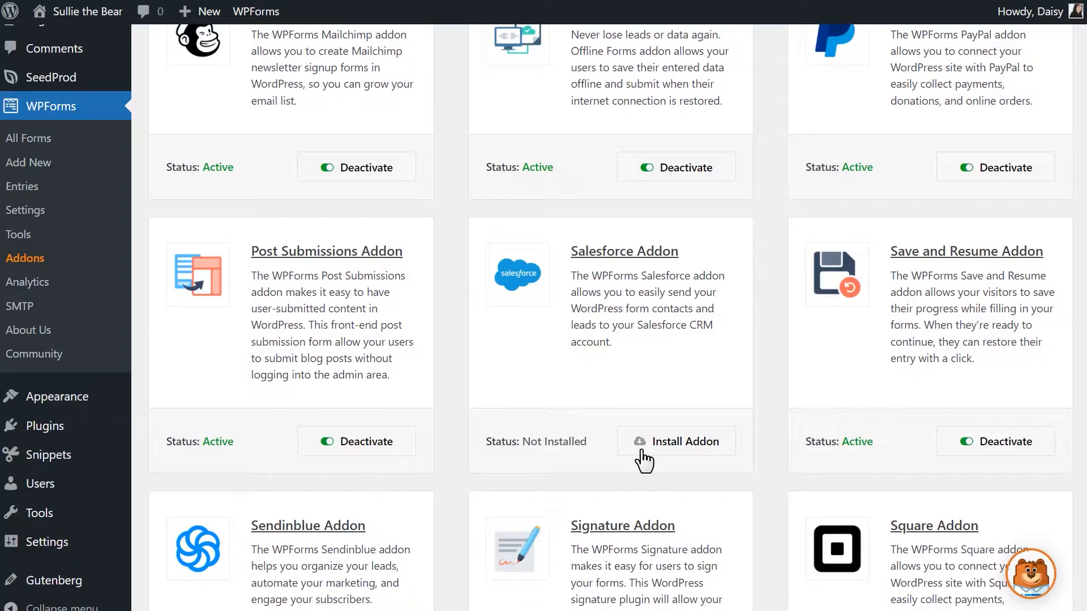
click(676, 441)
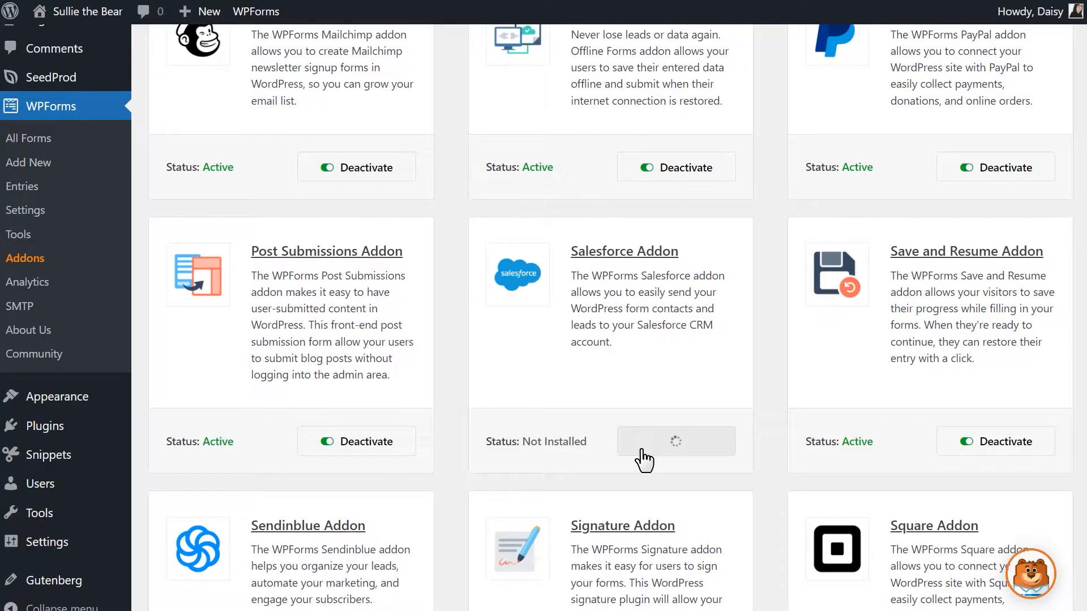
click(676, 442)
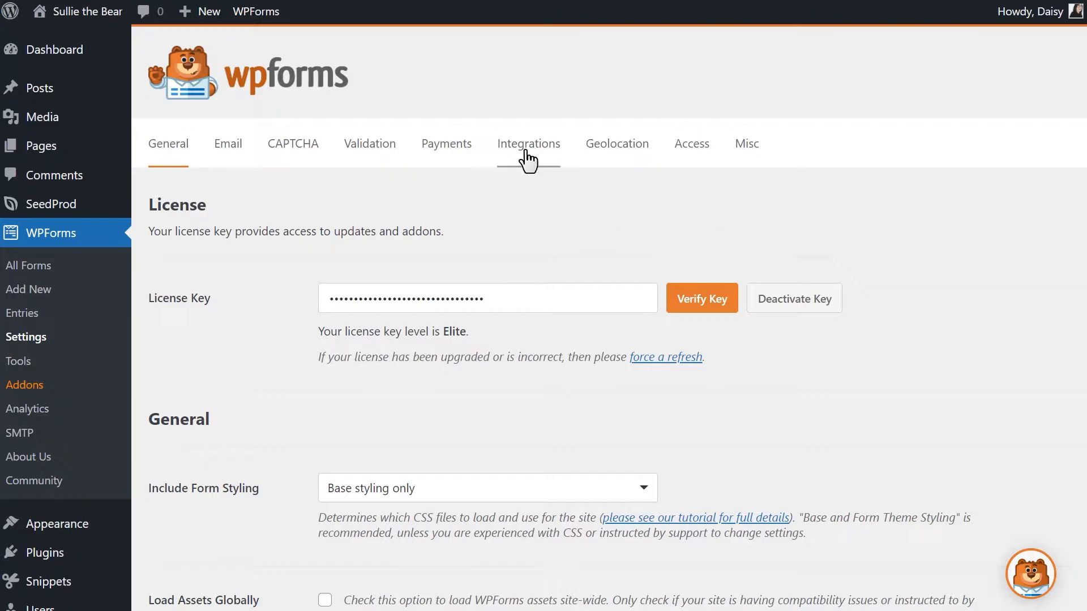
Expand Salesforce under Integrations, begin adding a new account, and bring up Salesforce Setup.
click(528, 143)
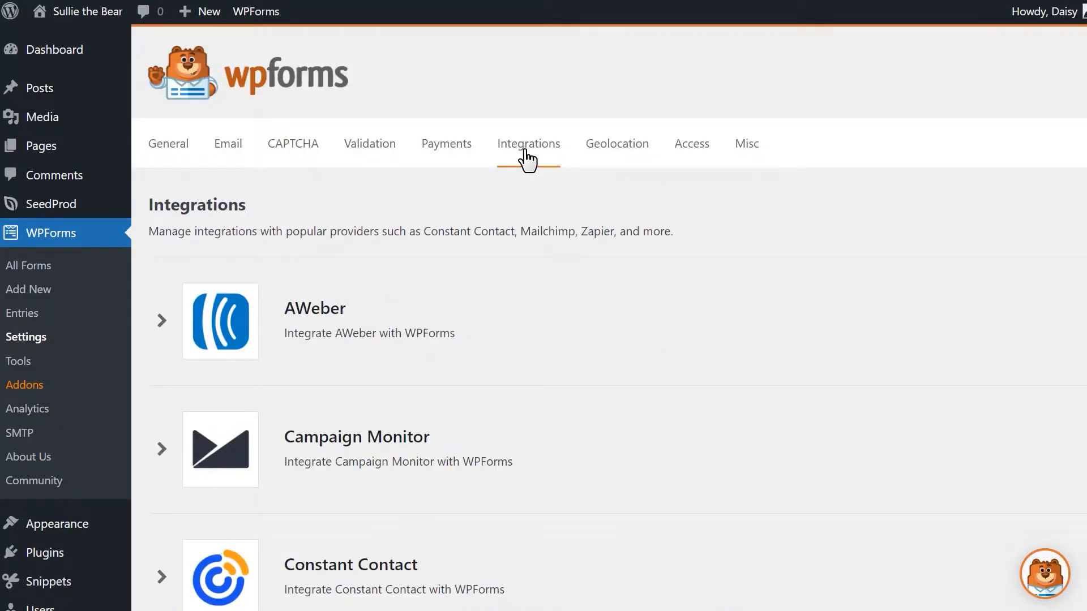
scroll(down, 3)
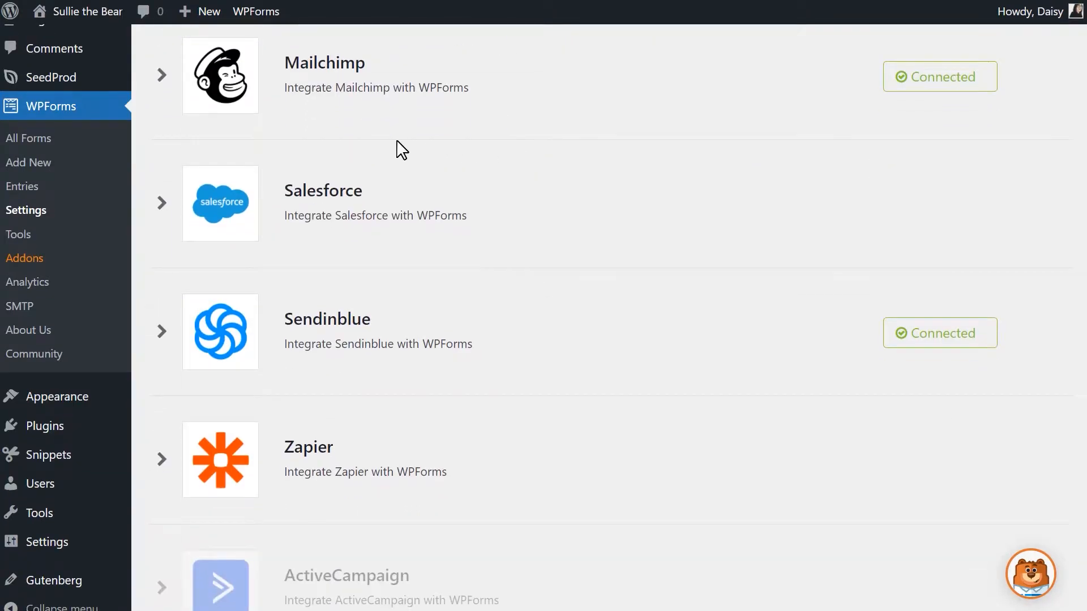
click(161, 204)
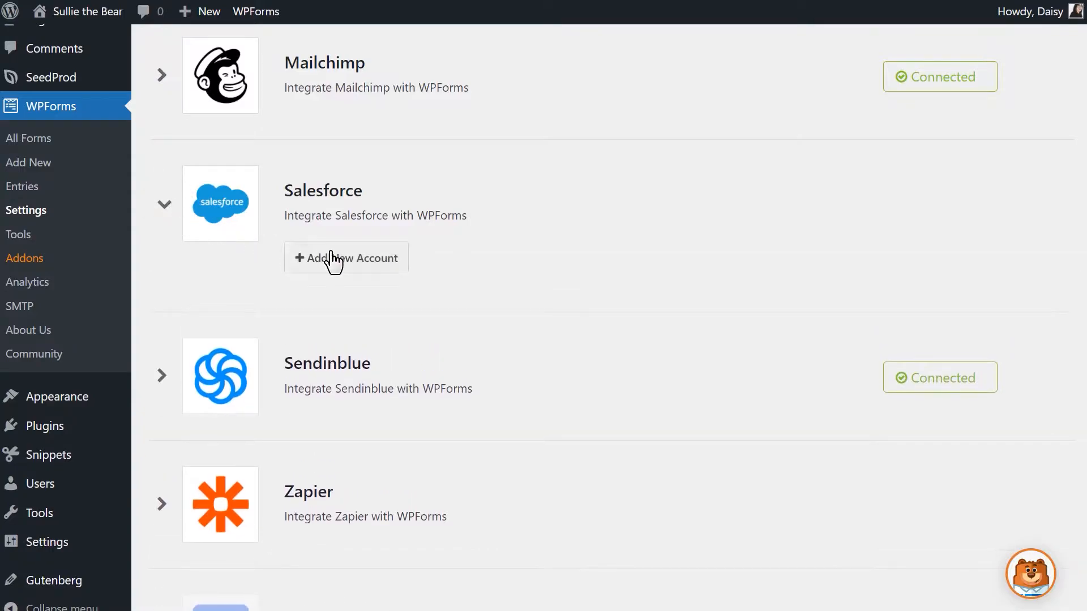
click(346, 258)
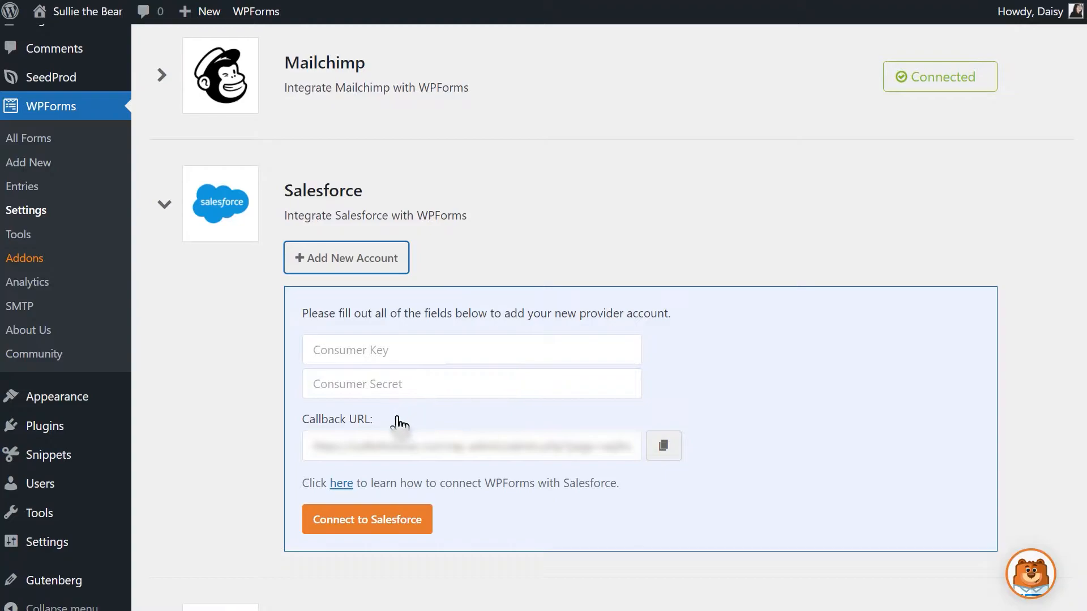
mouse_move(299, 433)
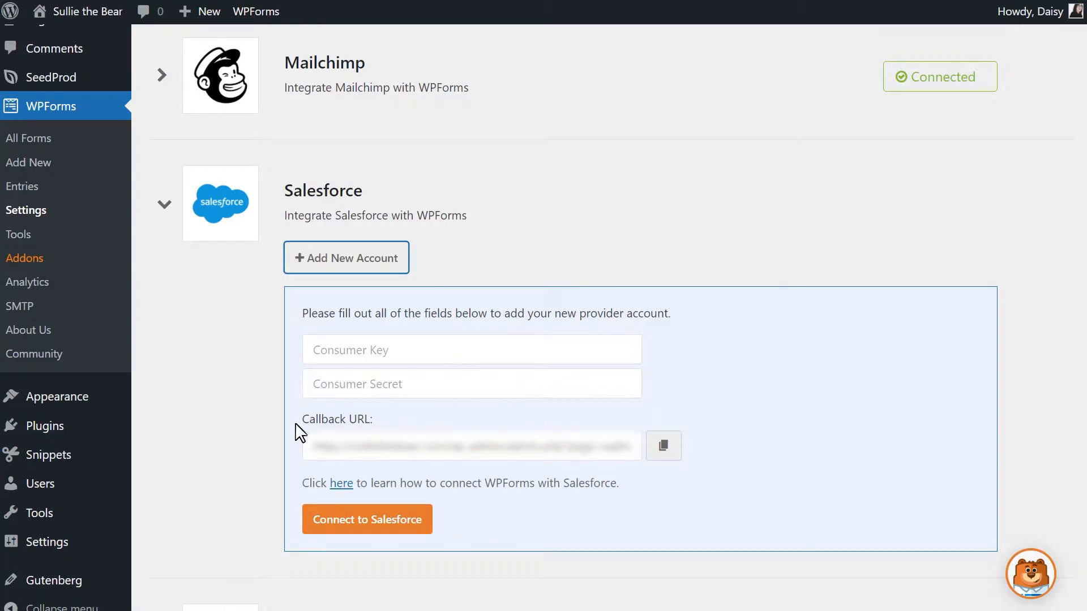
click(663, 445)
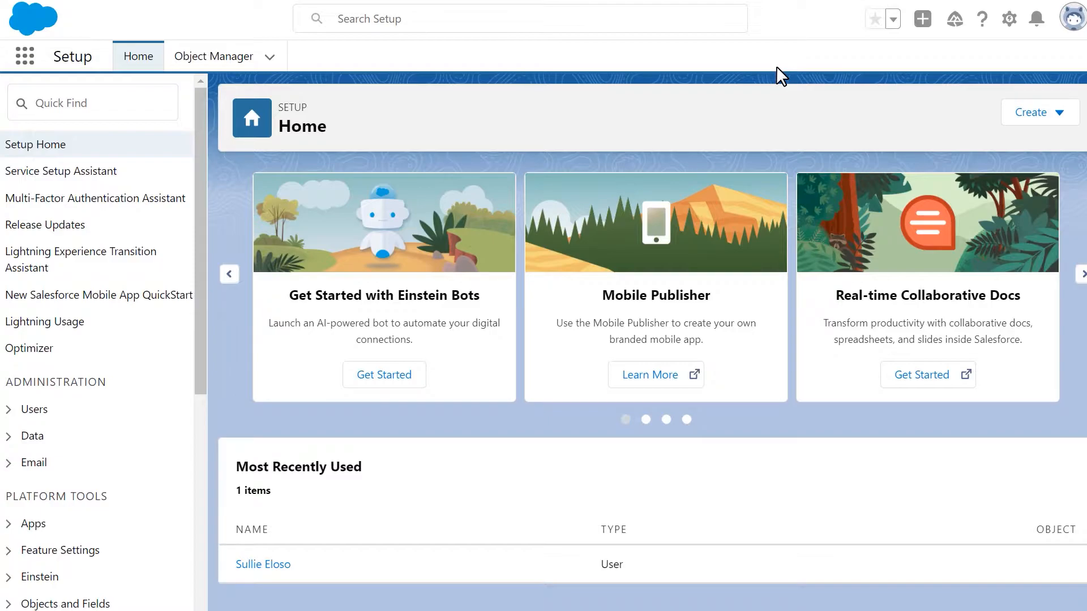
mouse_move(1074, 18)
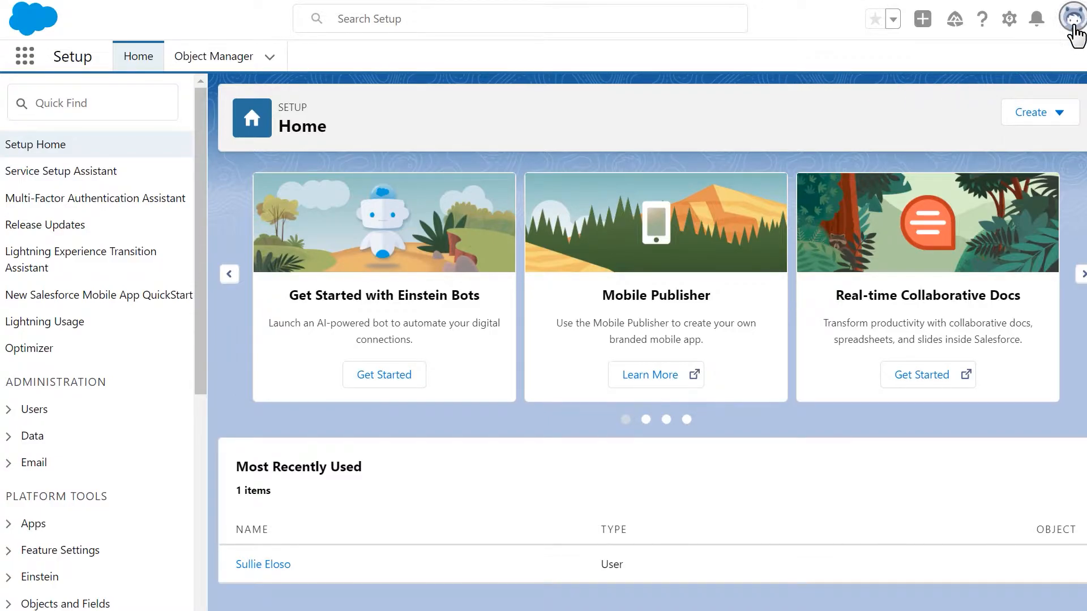
Switch Salesforce to Classic and reach Build > Create > Apps via Quick Find 'apps'.
click(1074, 18)
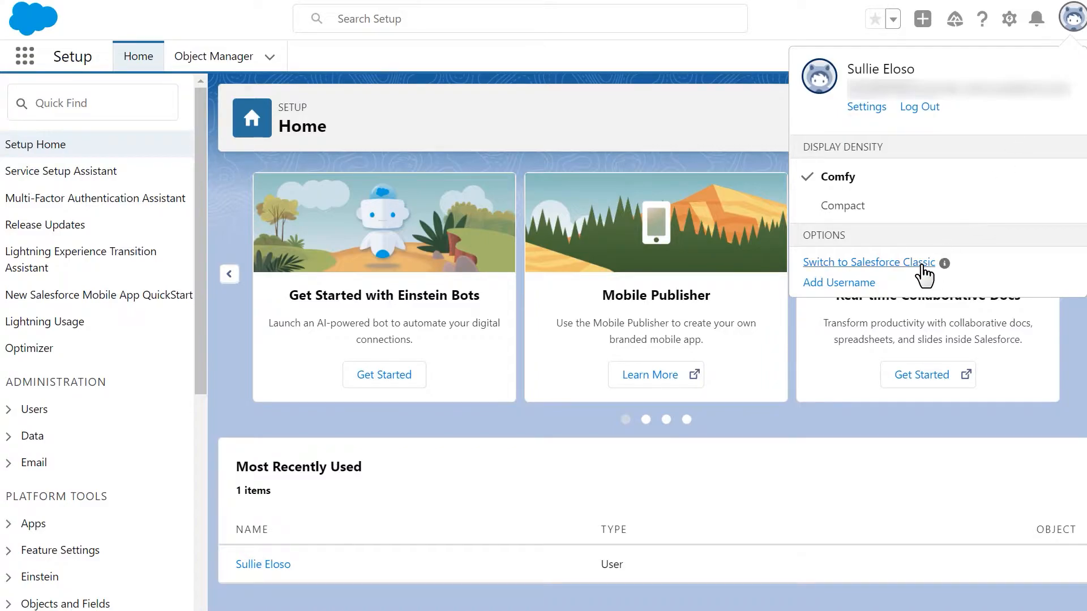
click(868, 262)
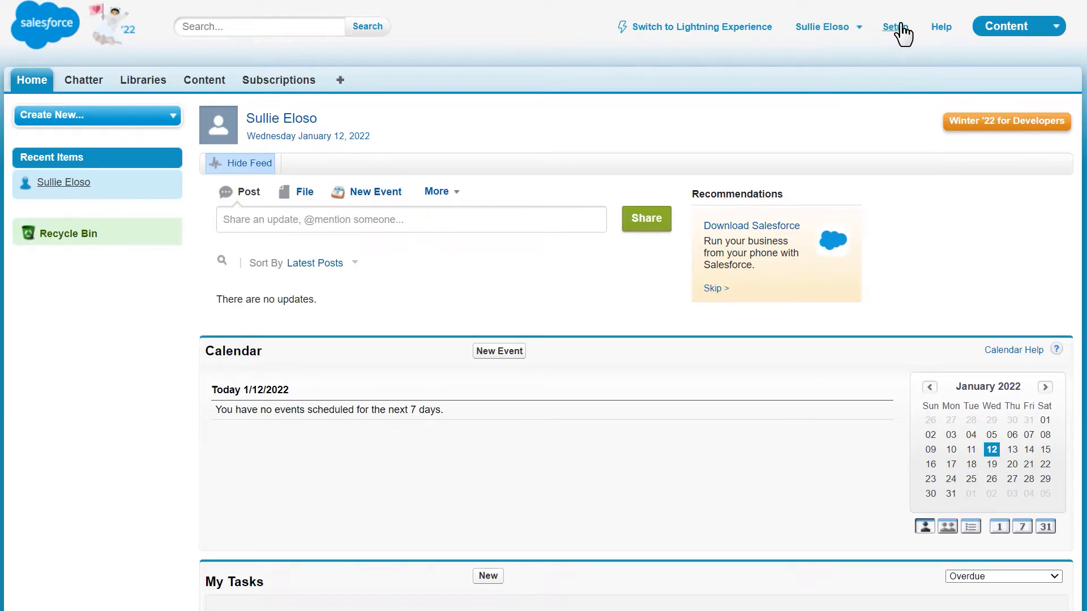
click(895, 26)
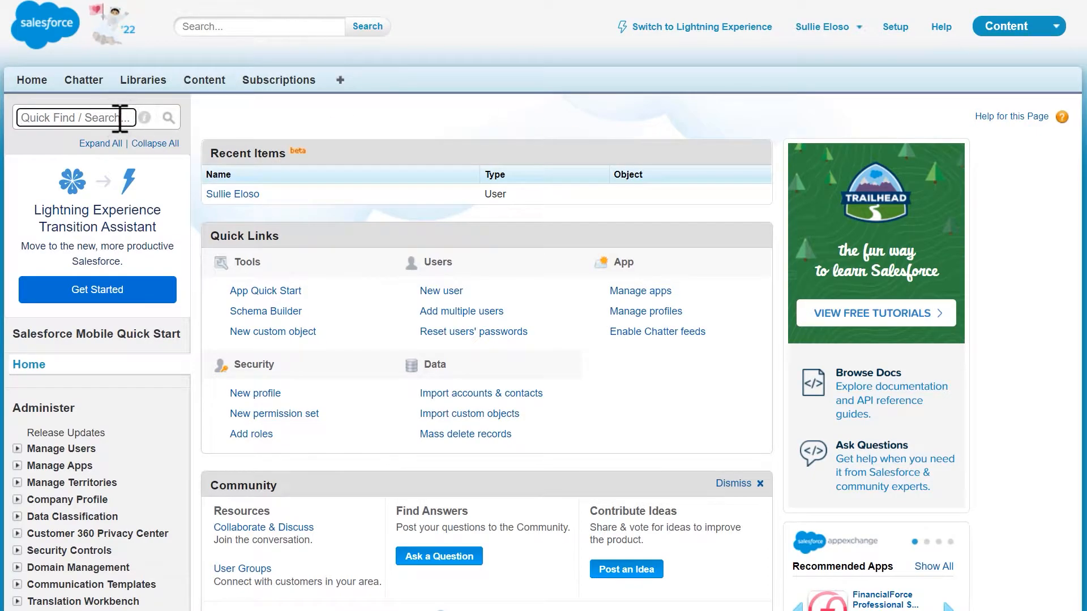
text(apps)
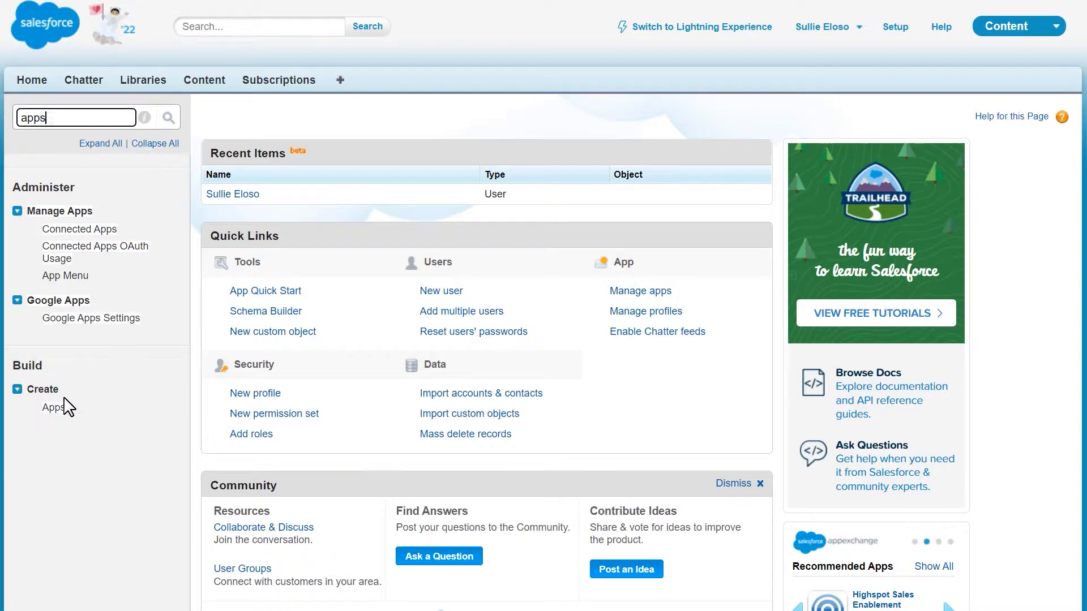
click(53, 407)
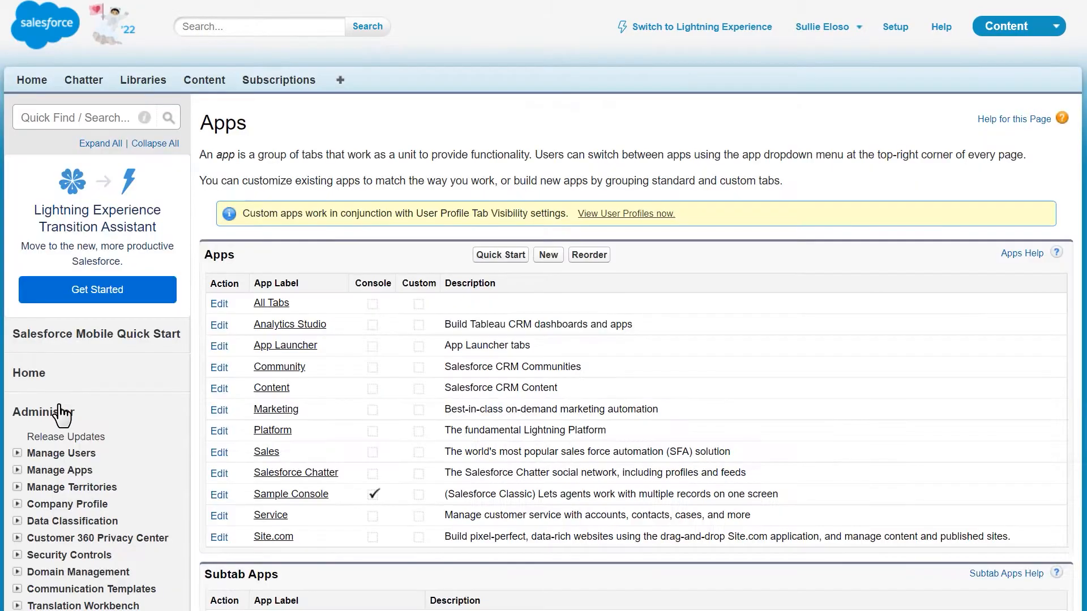
mouse_move(985, 226)
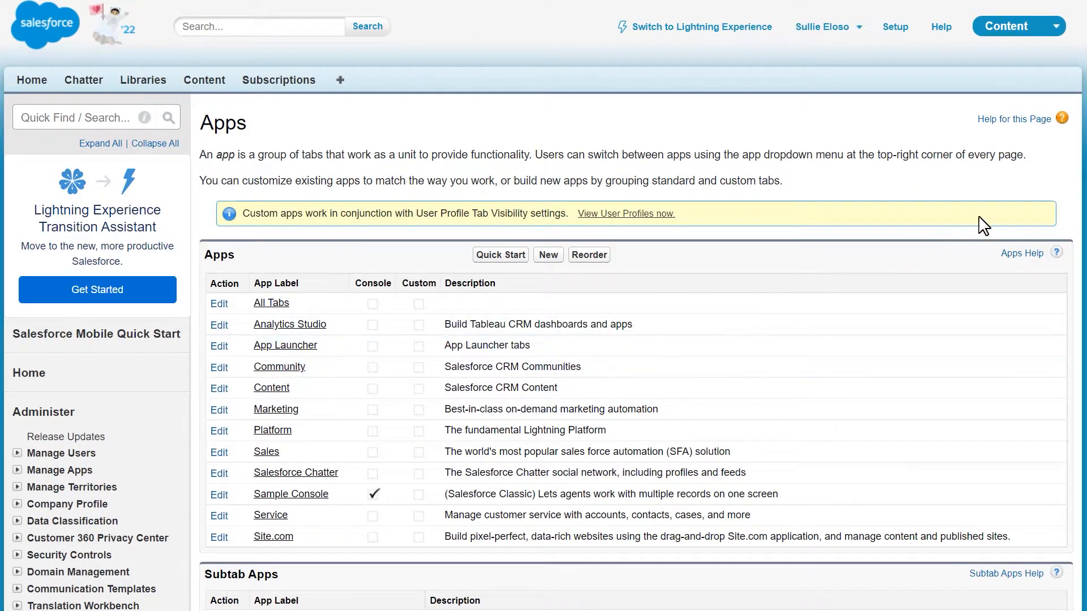
Scroll to the Connected Apps section and start a new connected app.
scroll(down, 3)
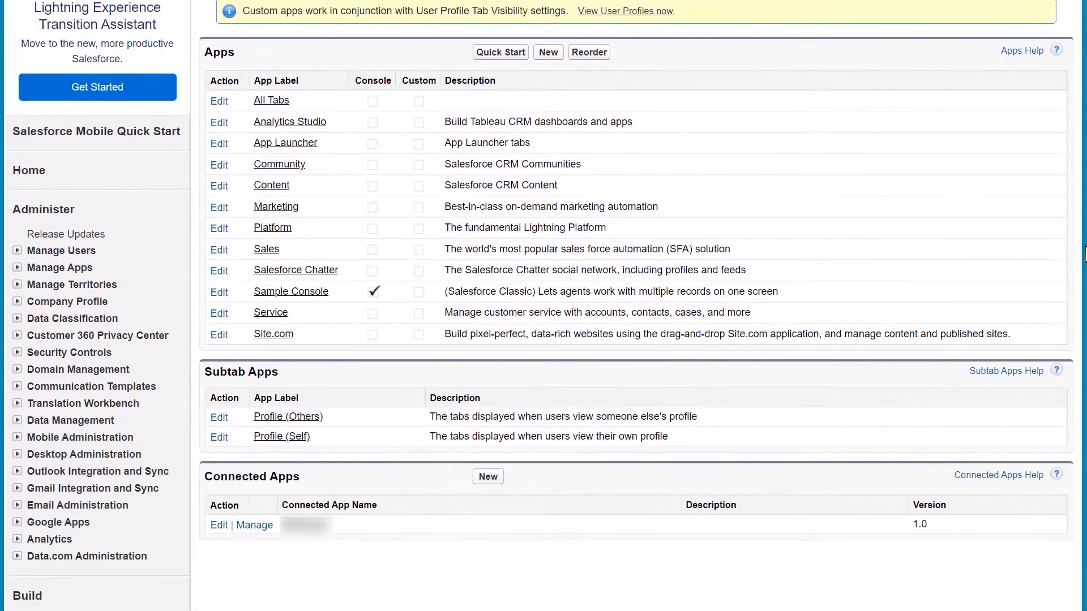
scroll(down, 3)
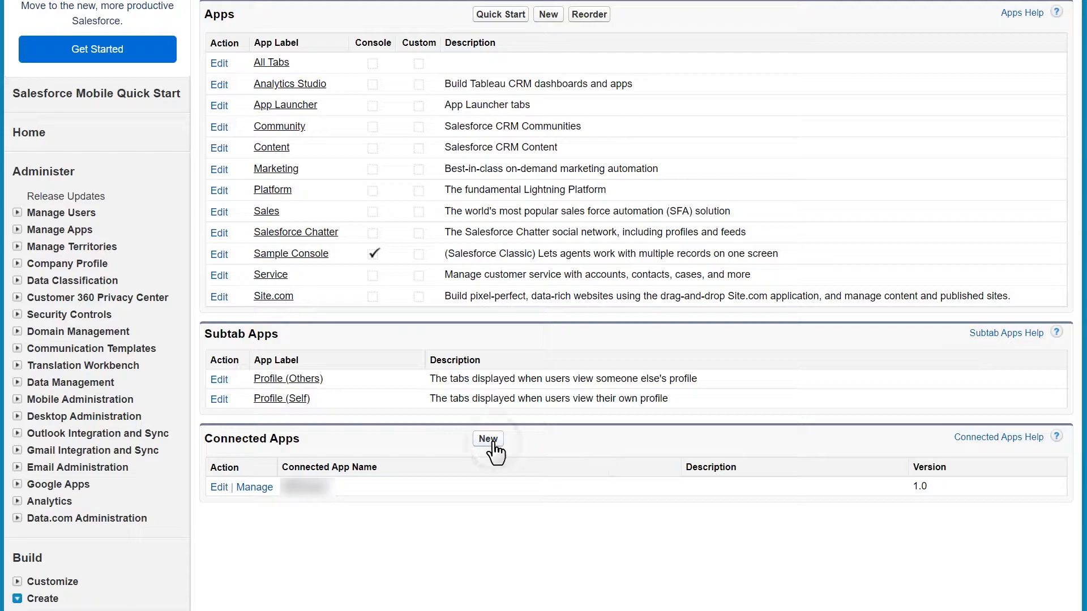
click(487, 438)
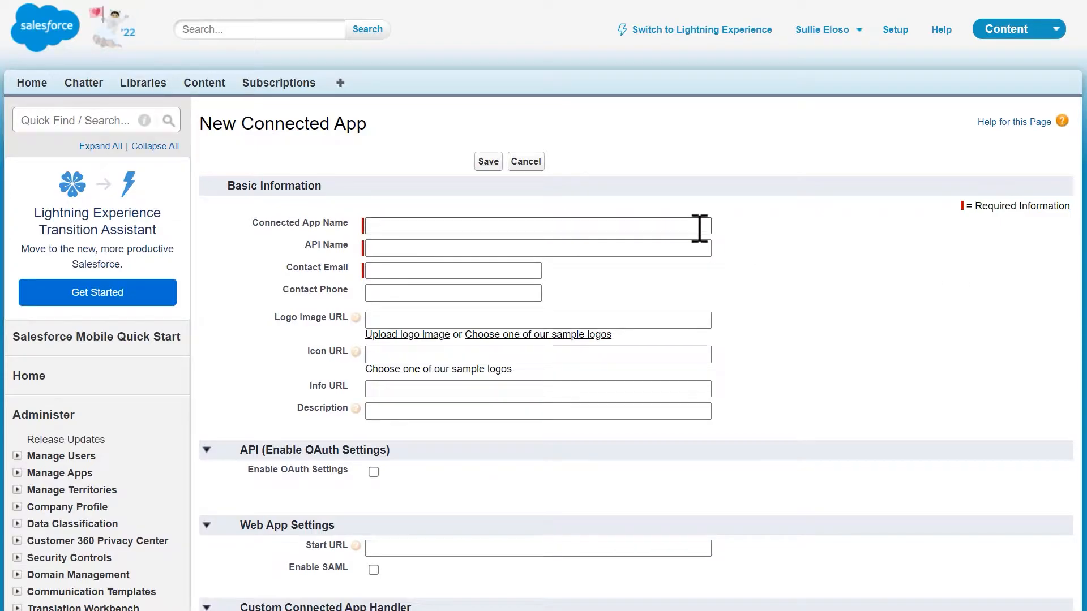
Name the connected app 'Sullie Eloso', auto-fill its API name, add contact email, enable OAuth.
click(537, 226)
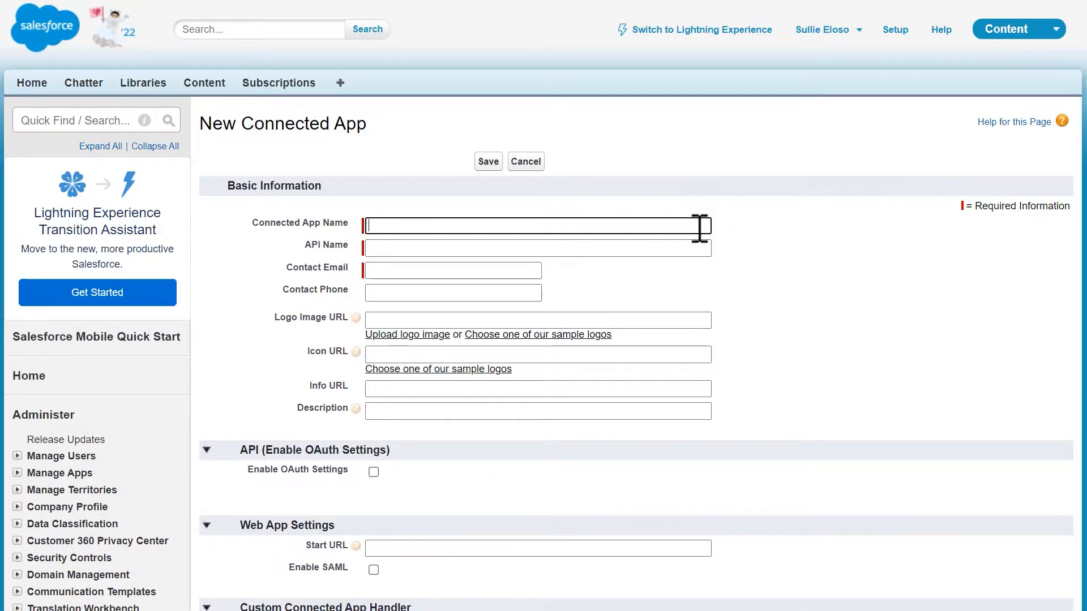
text(Sullie El)
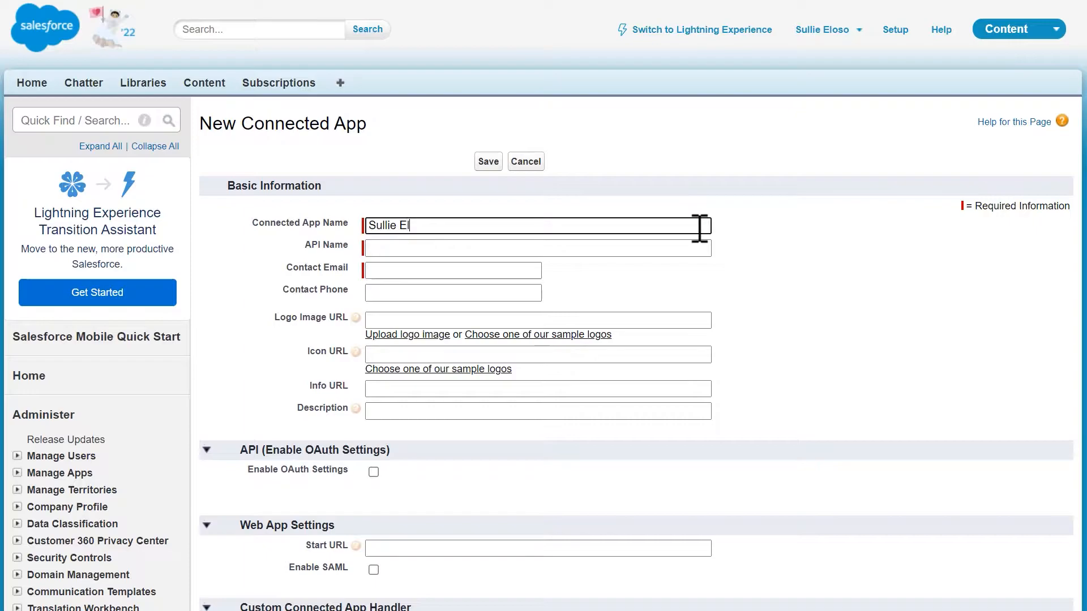
text(oso)
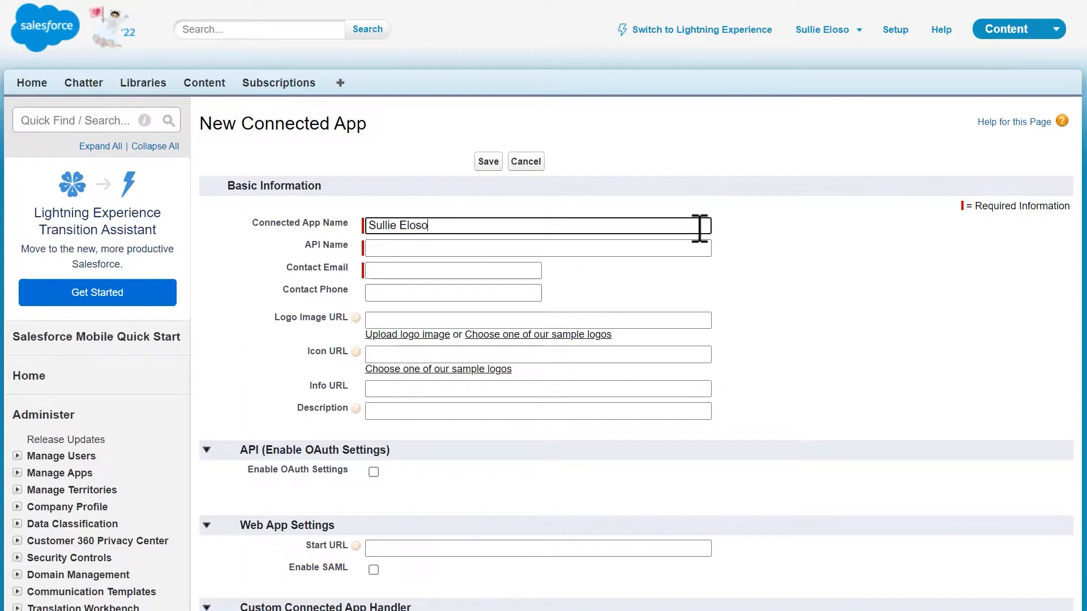
click(537, 248)
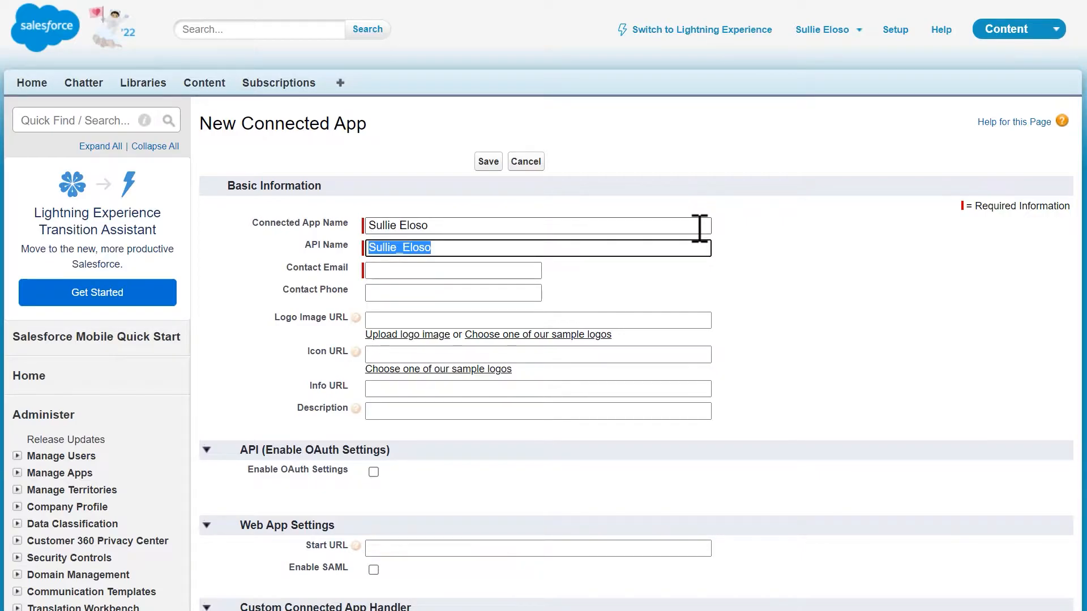
click(452, 271)
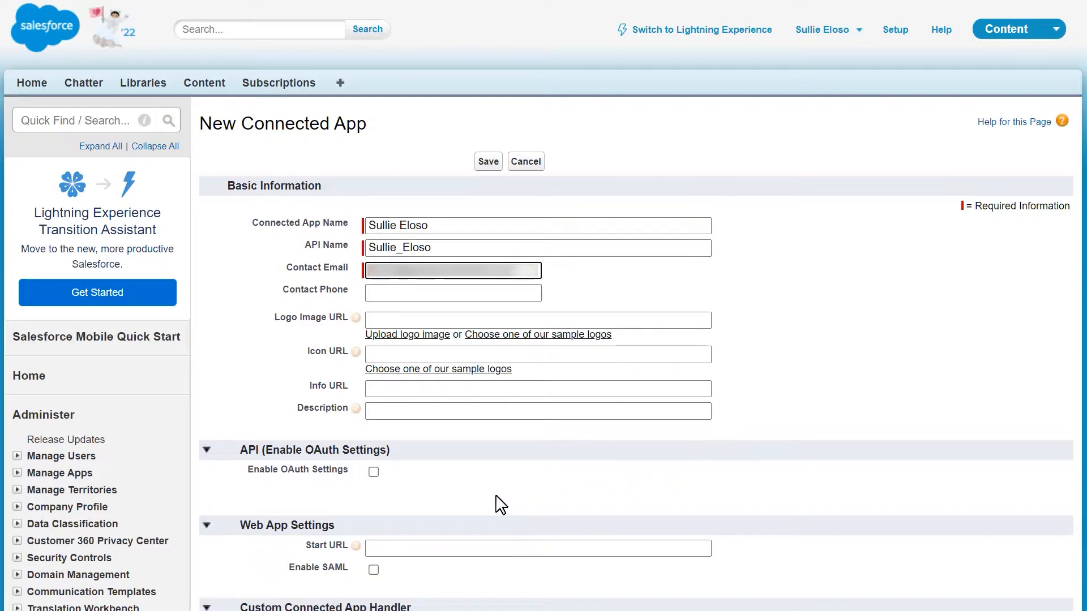
click(373, 472)
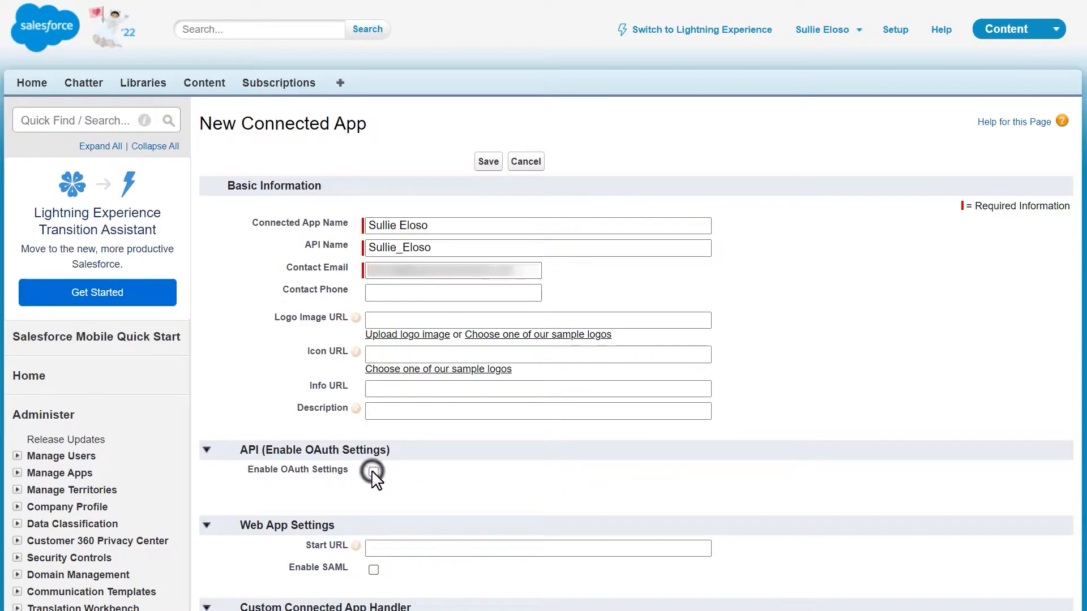
click(374, 471)
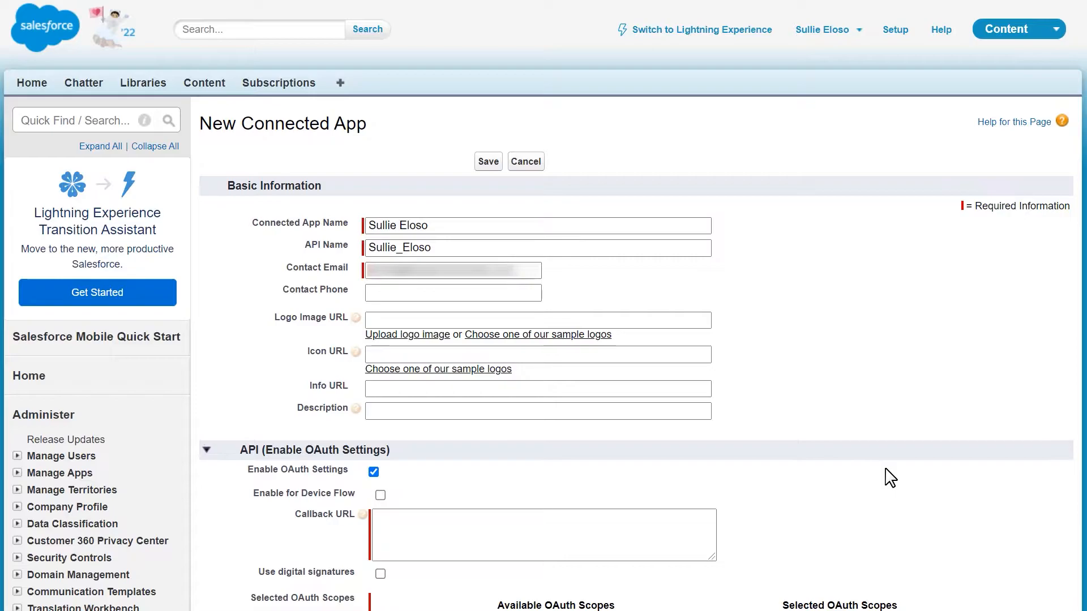
Scroll to the OAuth section and select the Callback URL field.
scroll(down, 3)
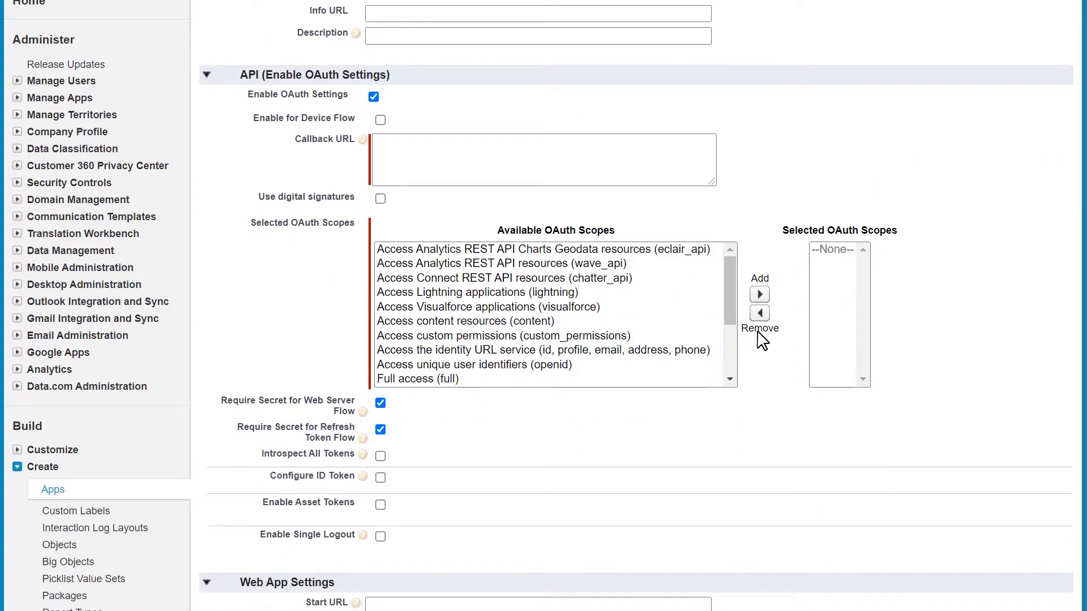
click(543, 158)
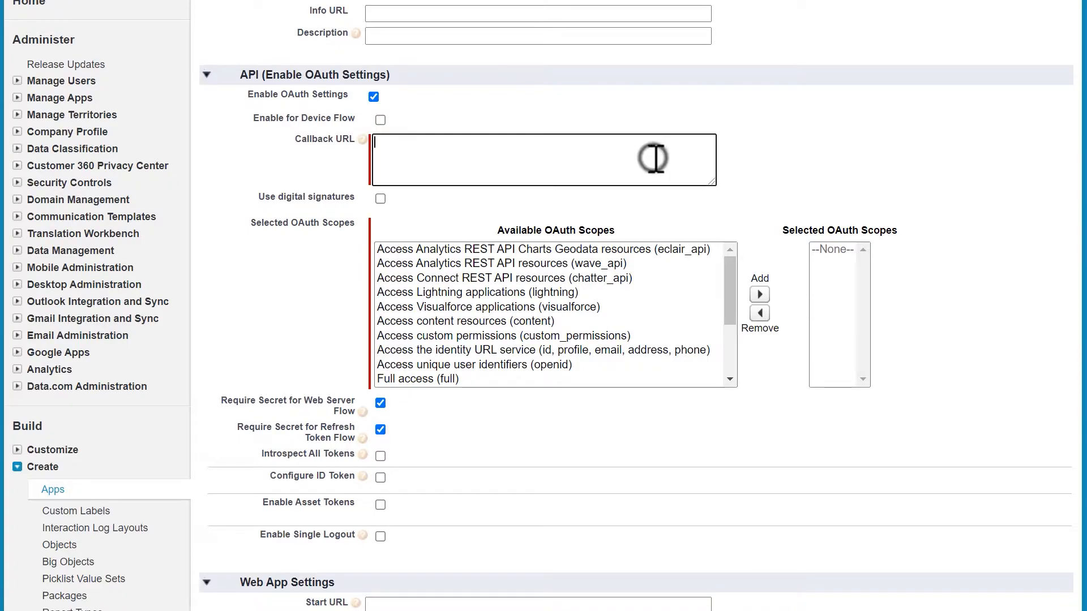
mouse_move(655, 158)
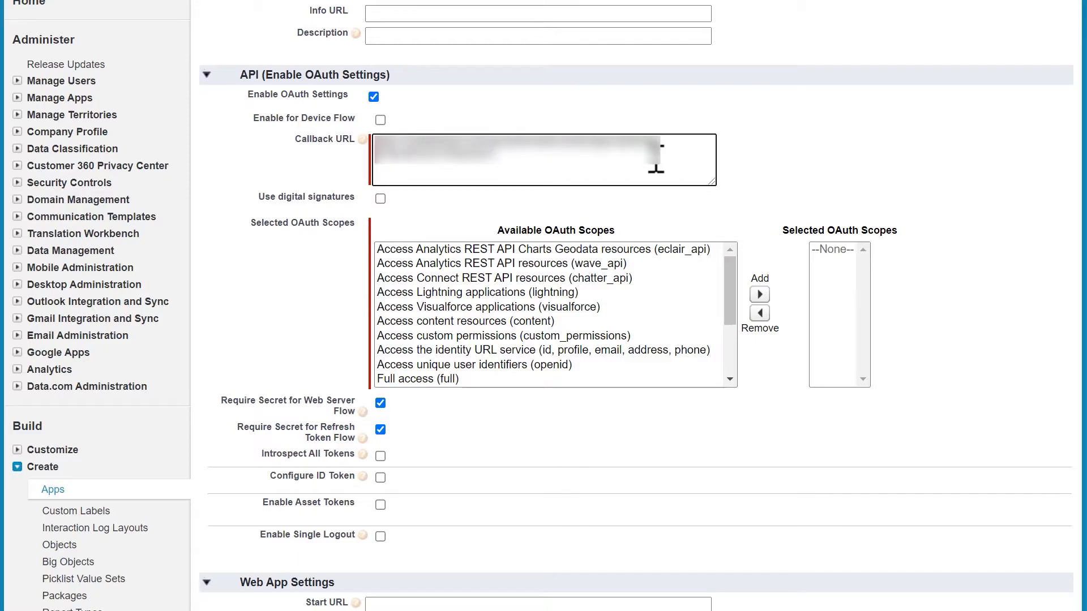
mouse_move(295, 188)
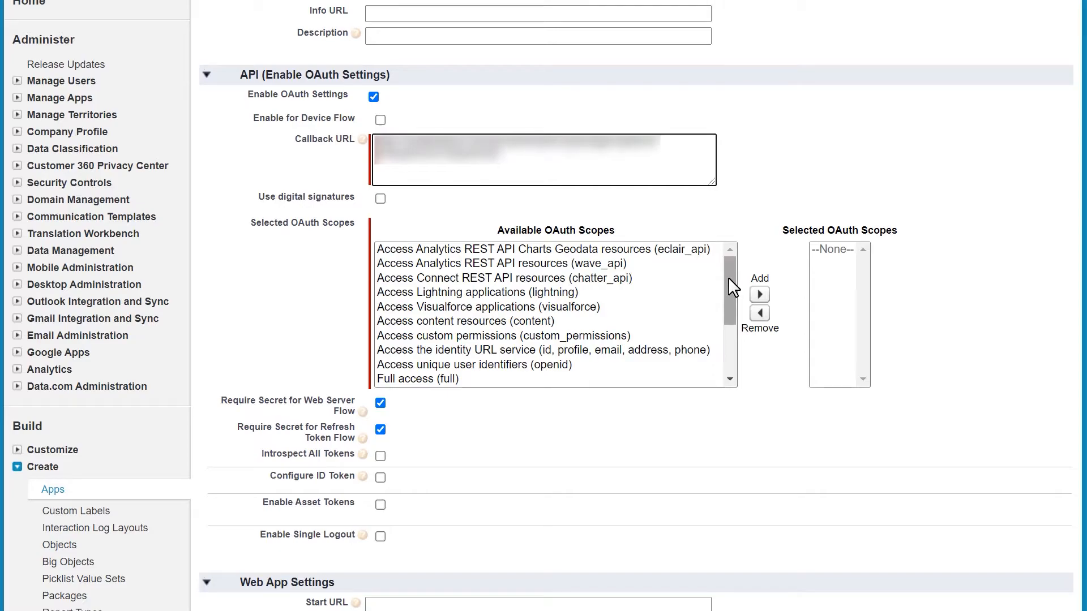
Add the api and refresh_token, offline_access OAuth scopes and save the connected app.
scroll(down, 3)
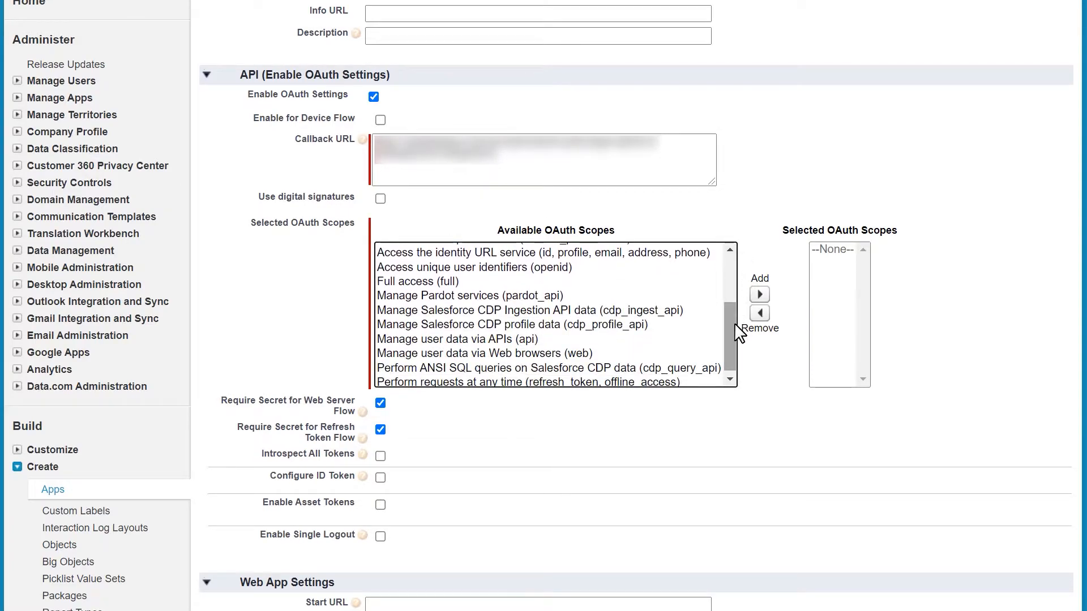
click(458, 339)
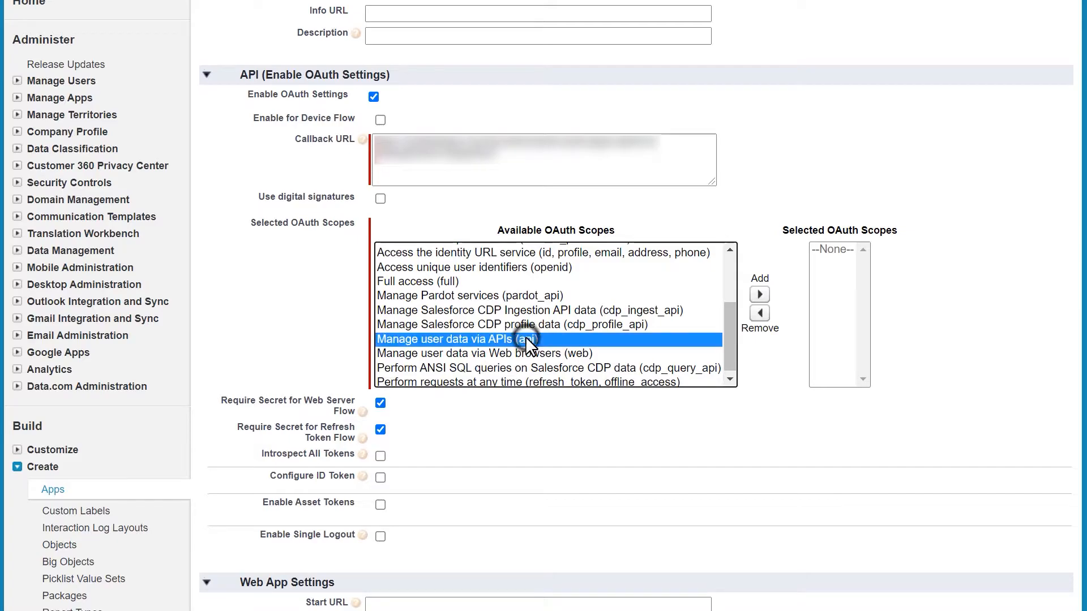
click(758, 293)
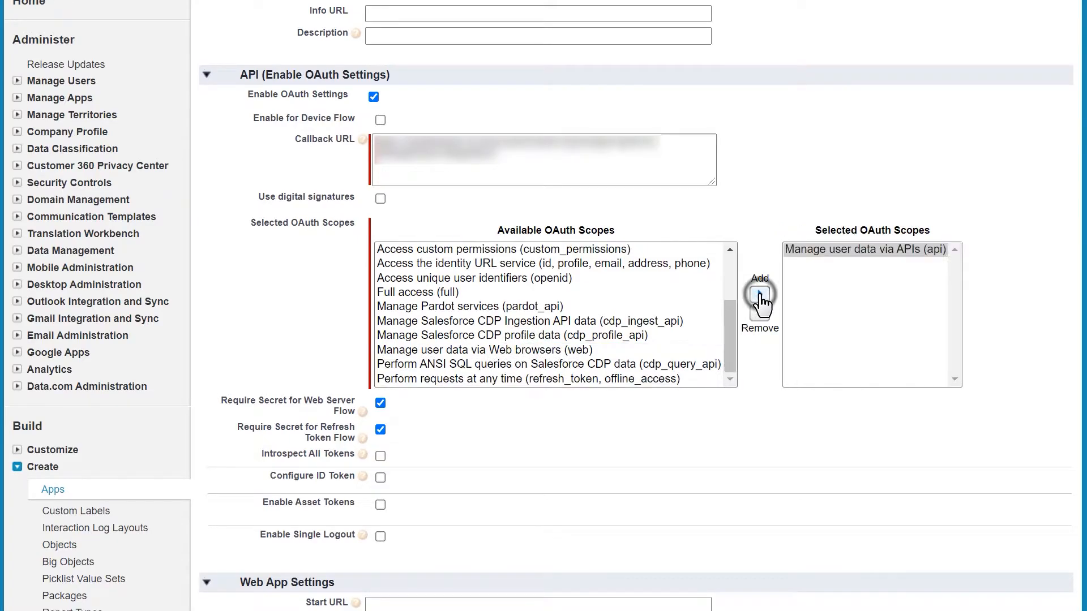
click(527, 379)
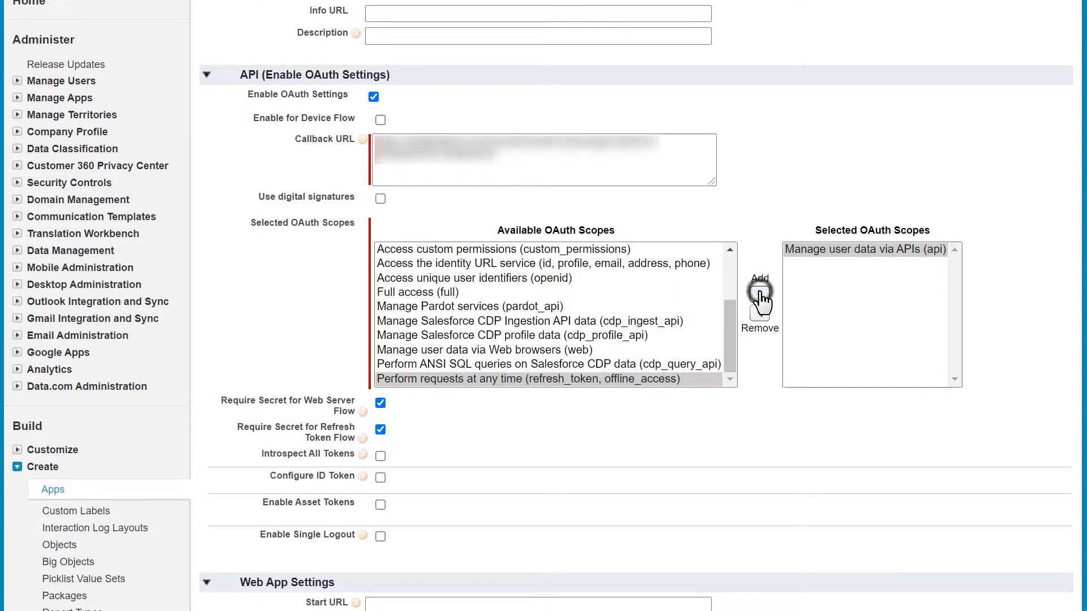
click(759, 294)
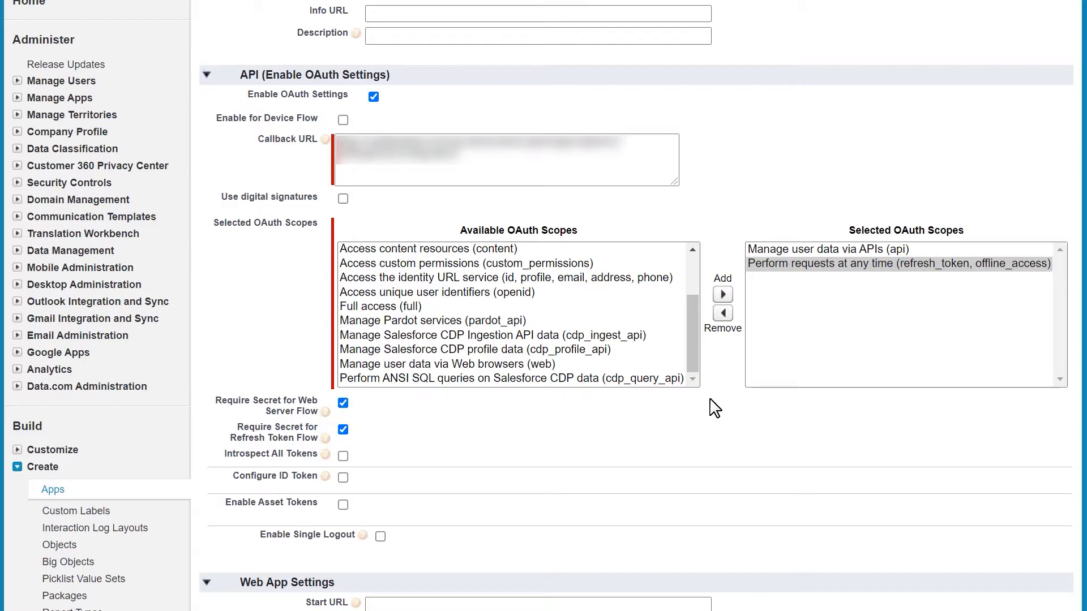
scroll(down, 3)
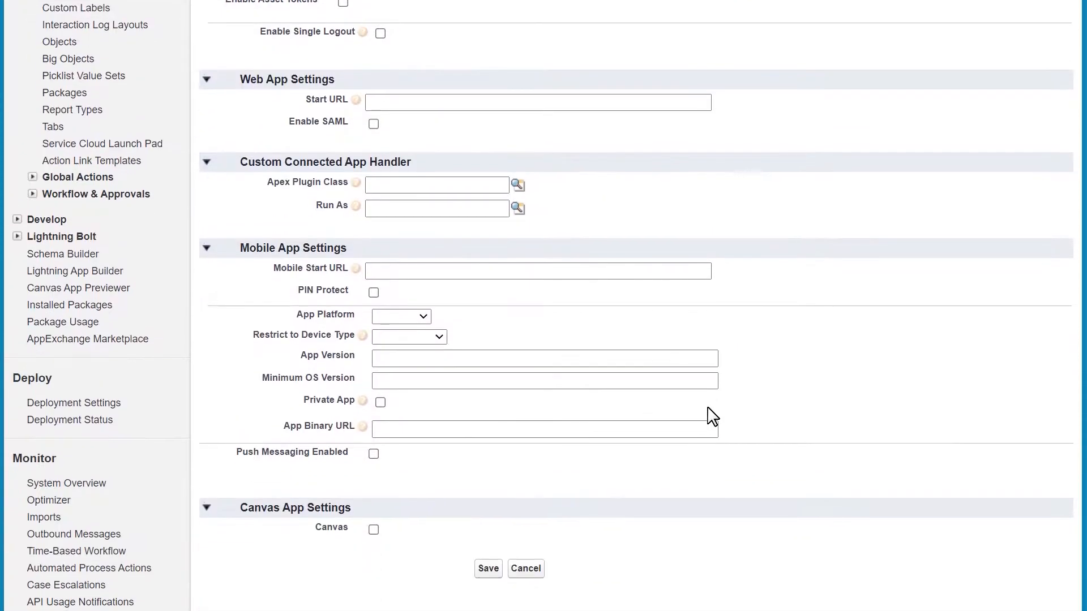
click(488, 568)
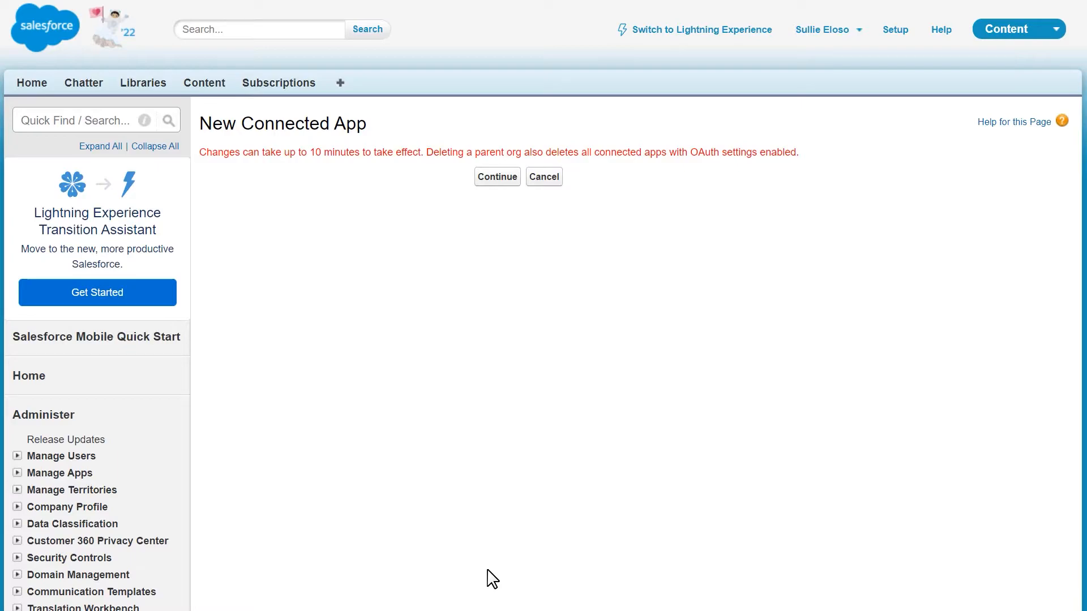
mouse_move(410, 229)
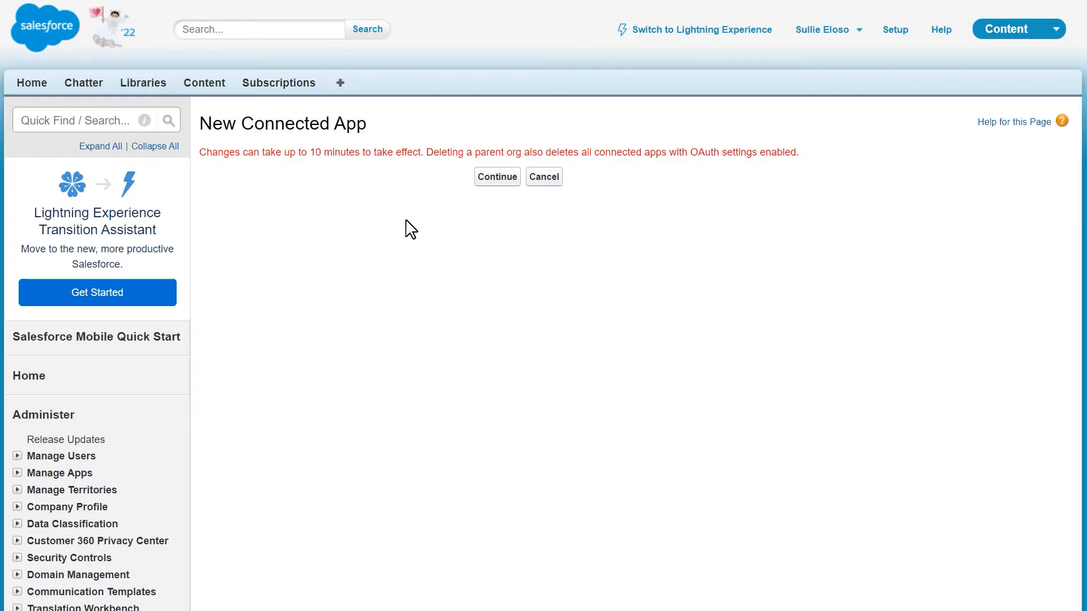
mouse_move(436, 220)
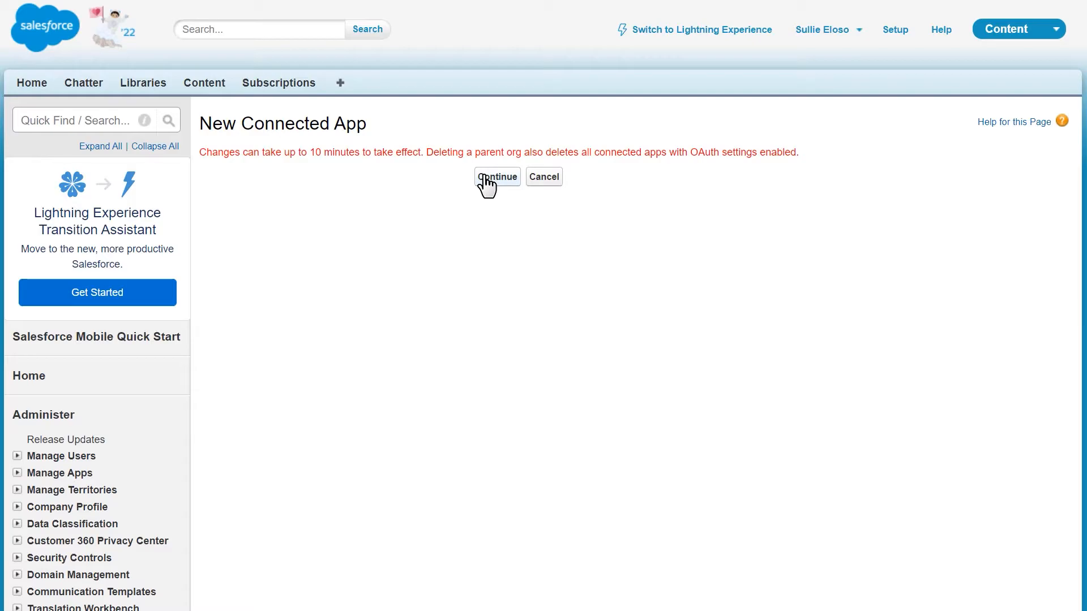
Continue past the notice that changes can take up to 10 minutes.
click(496, 177)
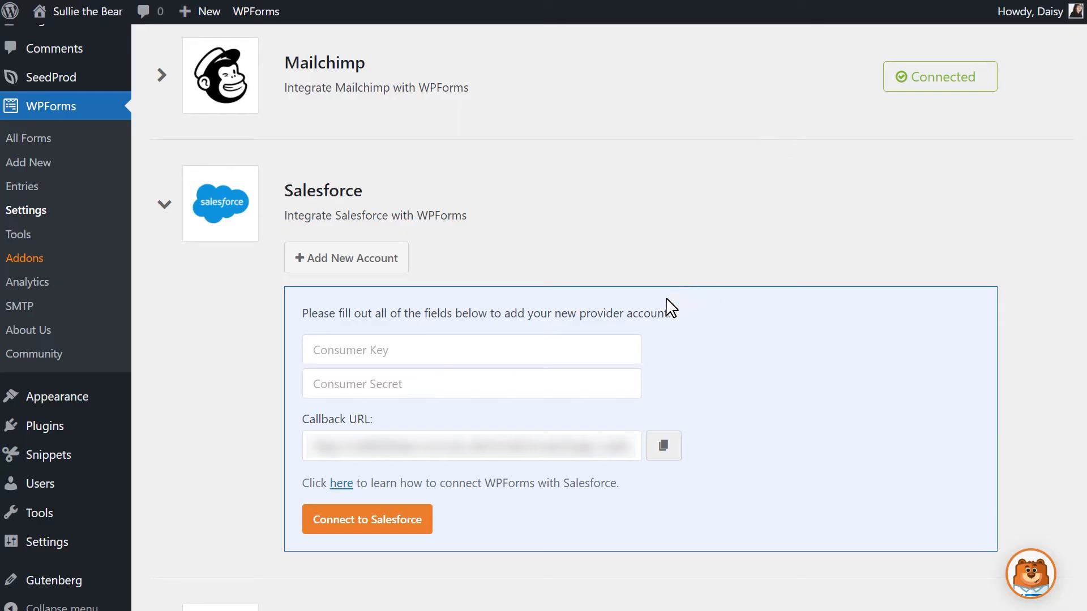
Copy the consumer key and revealed secret into WPForms and start connecting to Salesforce.
click(471, 350)
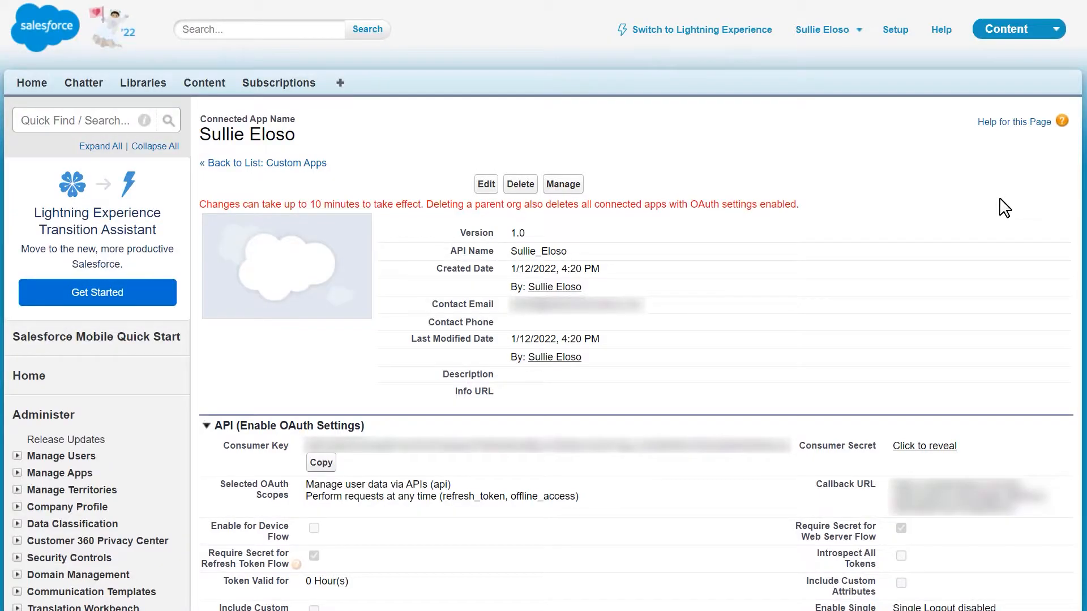
mouse_move(942, 411)
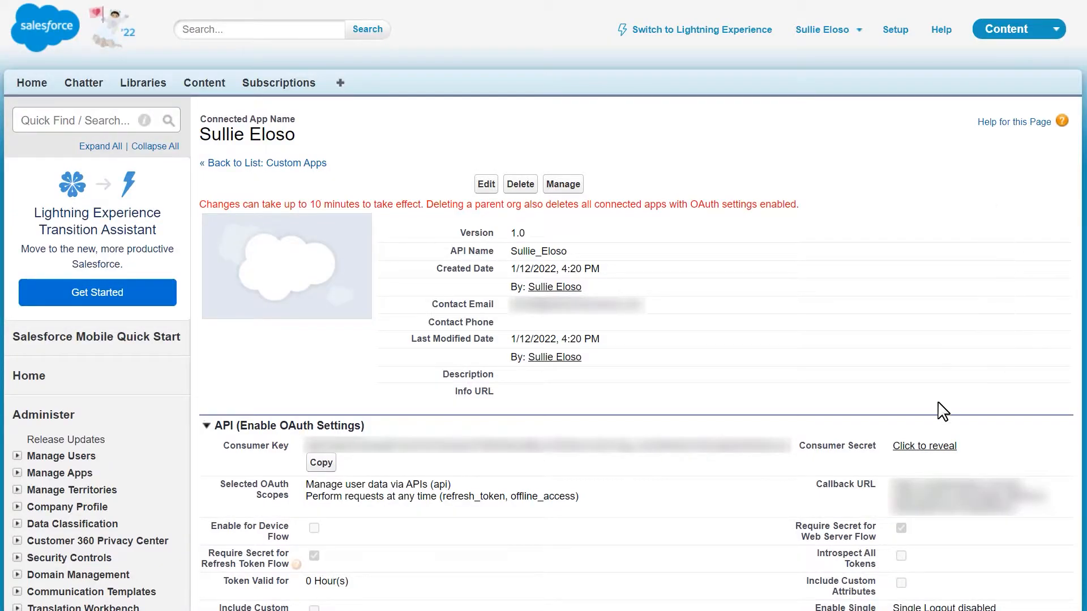
mouse_move(853, 426)
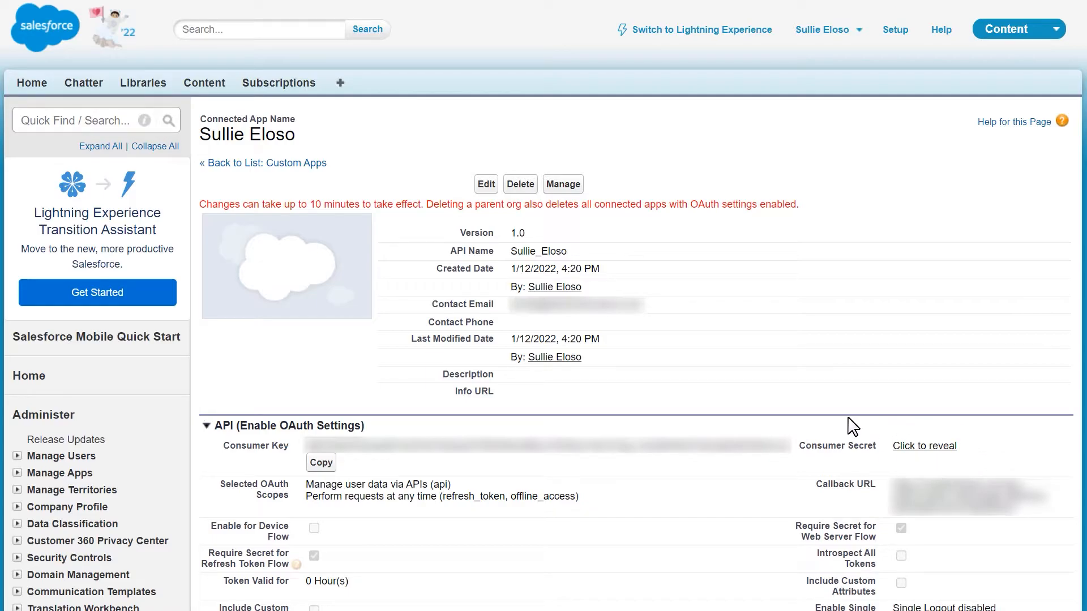
mouse_move(868, 474)
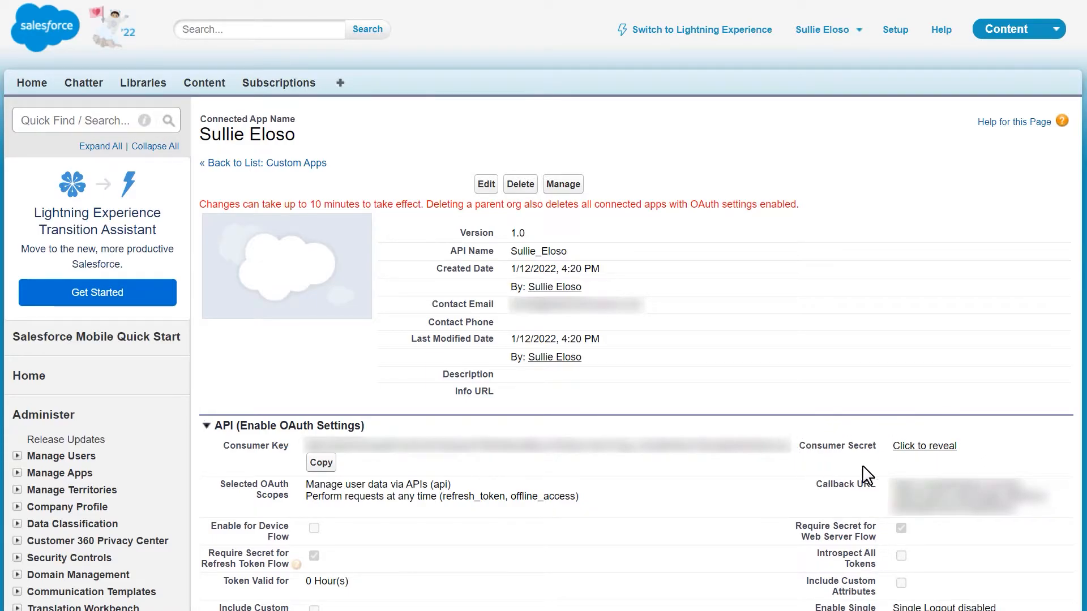
mouse_move(924, 446)
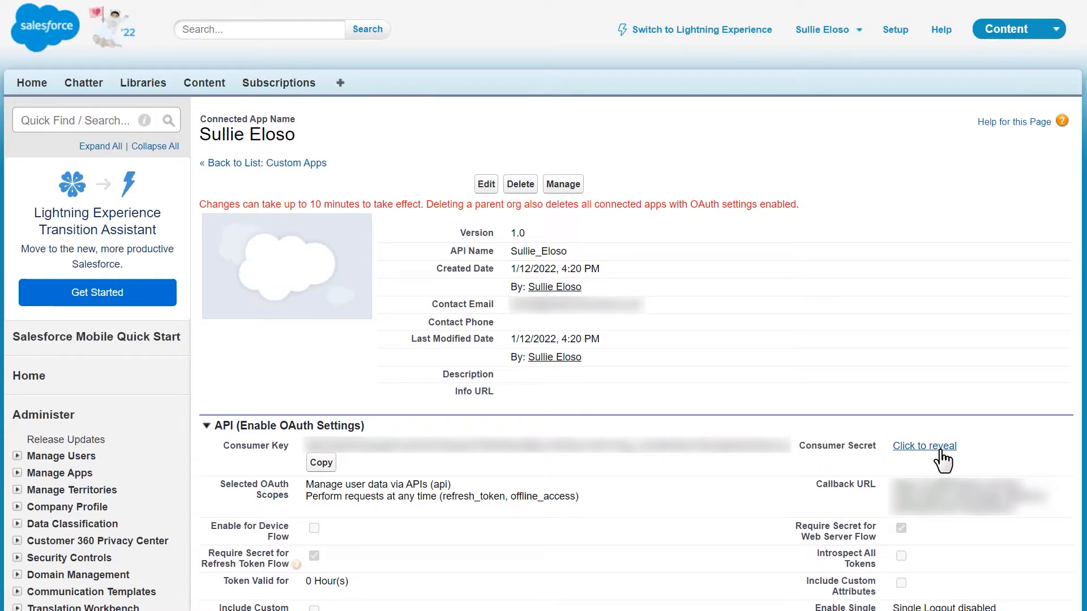
click(924, 446)
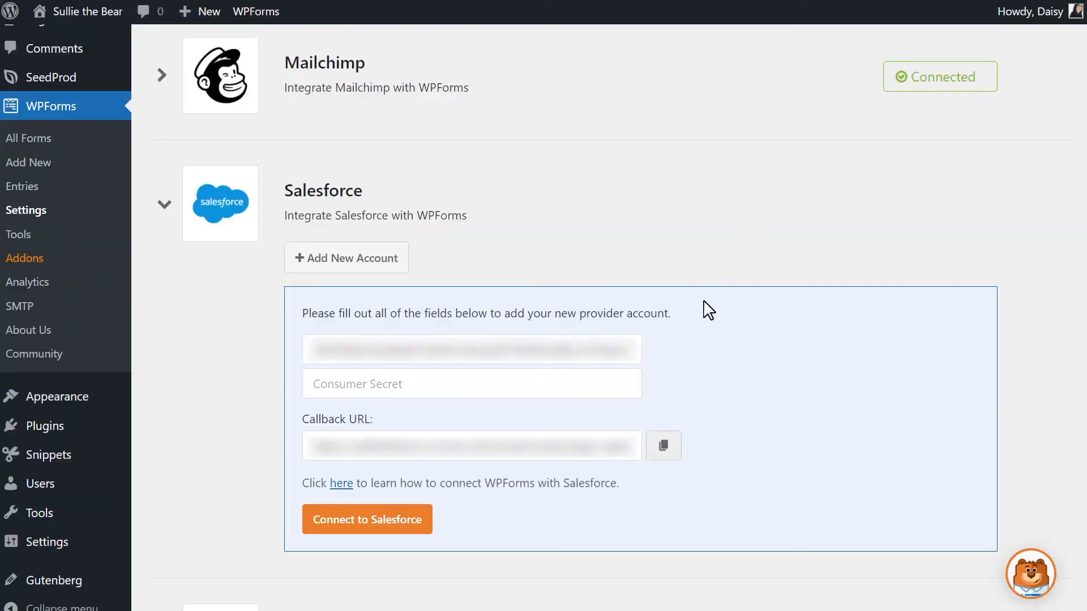
click(472, 383)
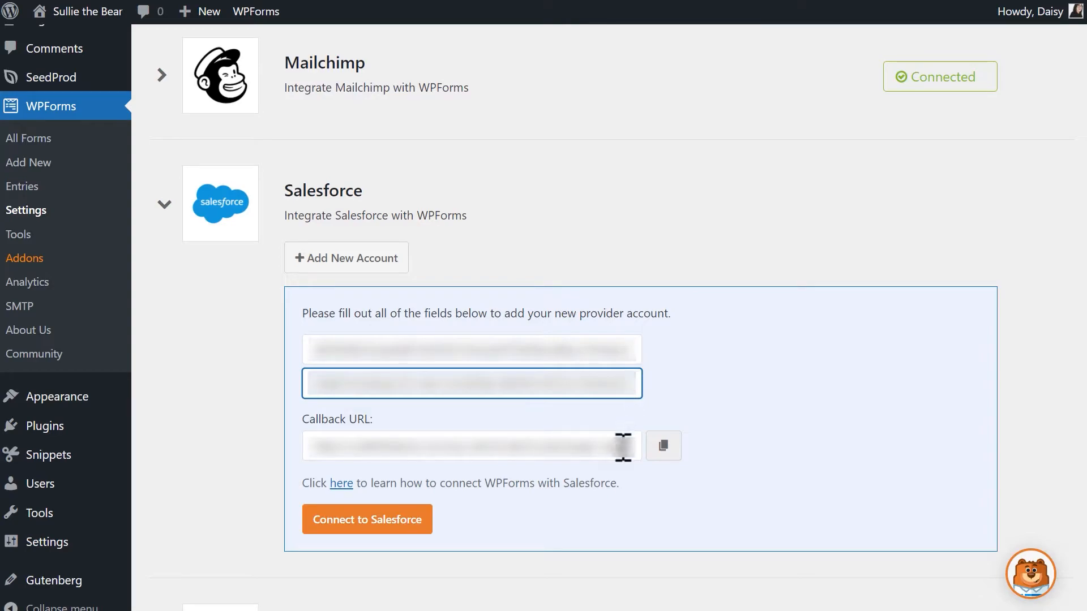
click(368, 519)
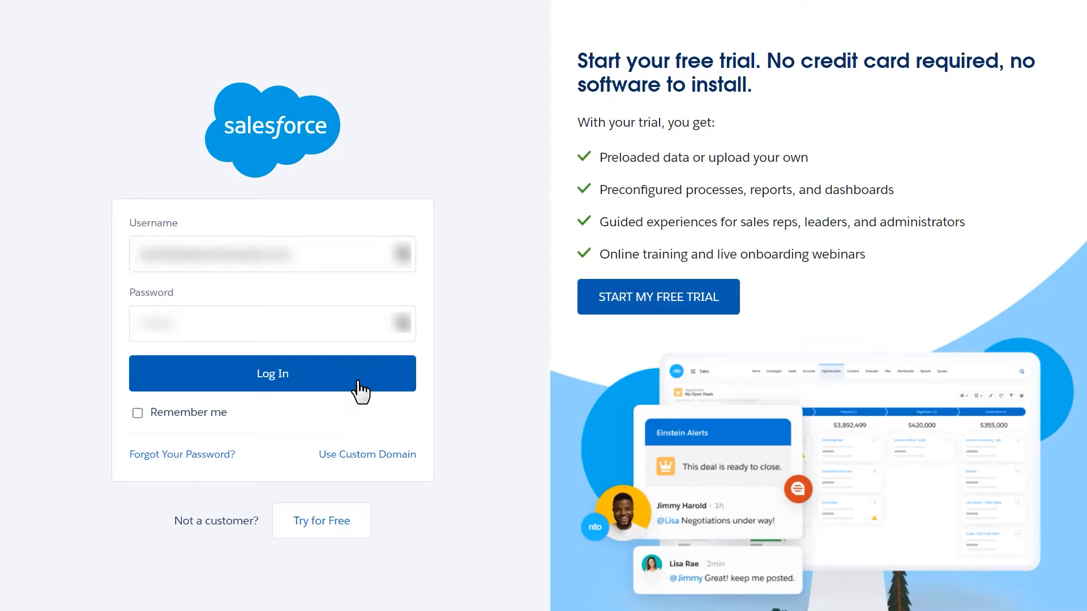
Log in to Salesforce and allow WPForms access to the account.
click(272, 373)
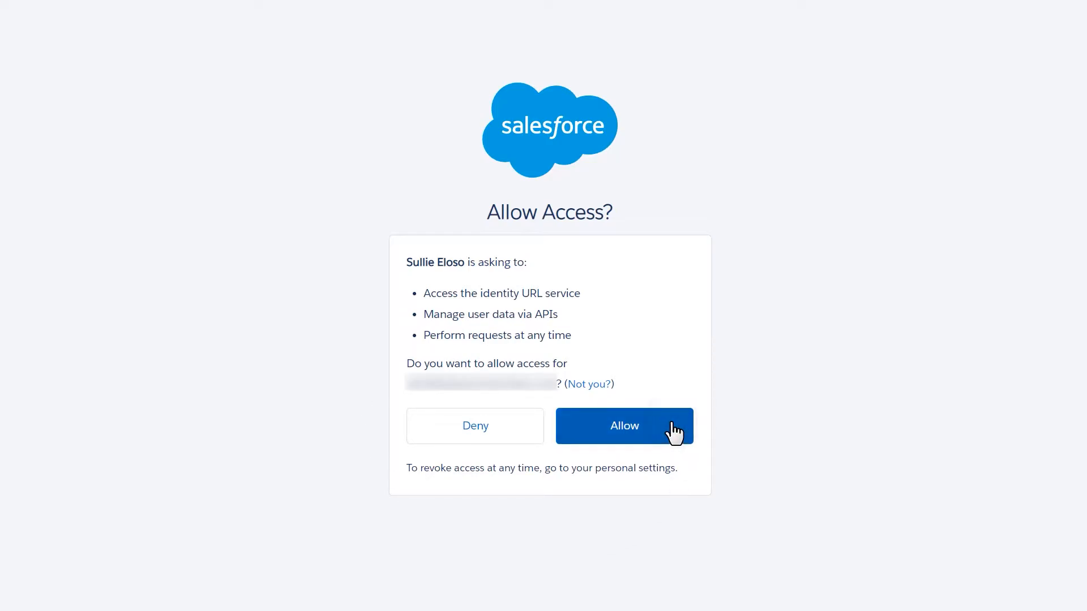
click(624, 426)
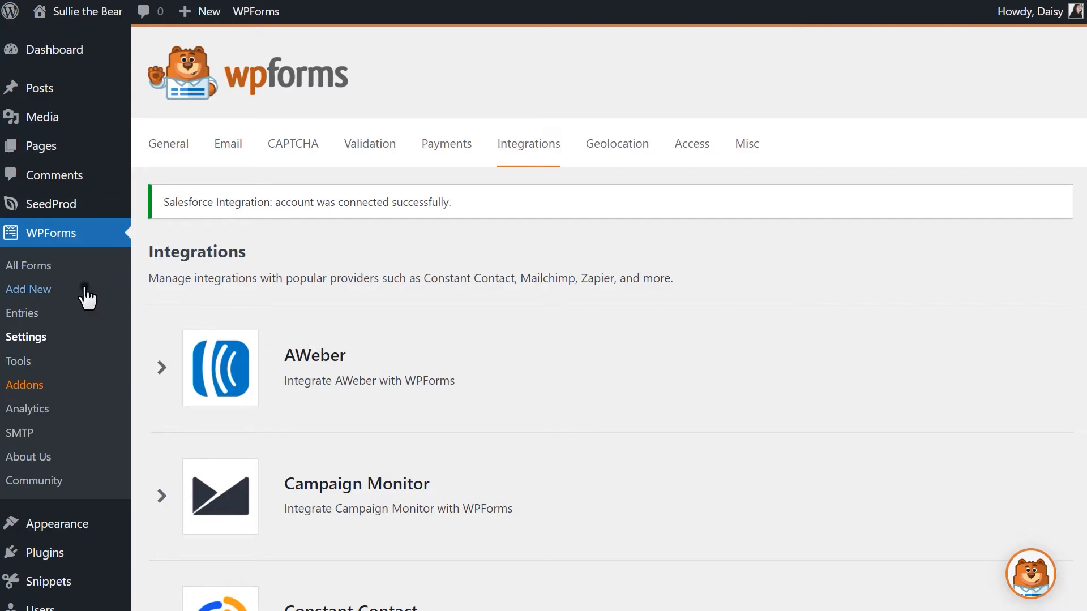
Start a new WPForms form and pick the Simple Contact Form template.
click(28, 290)
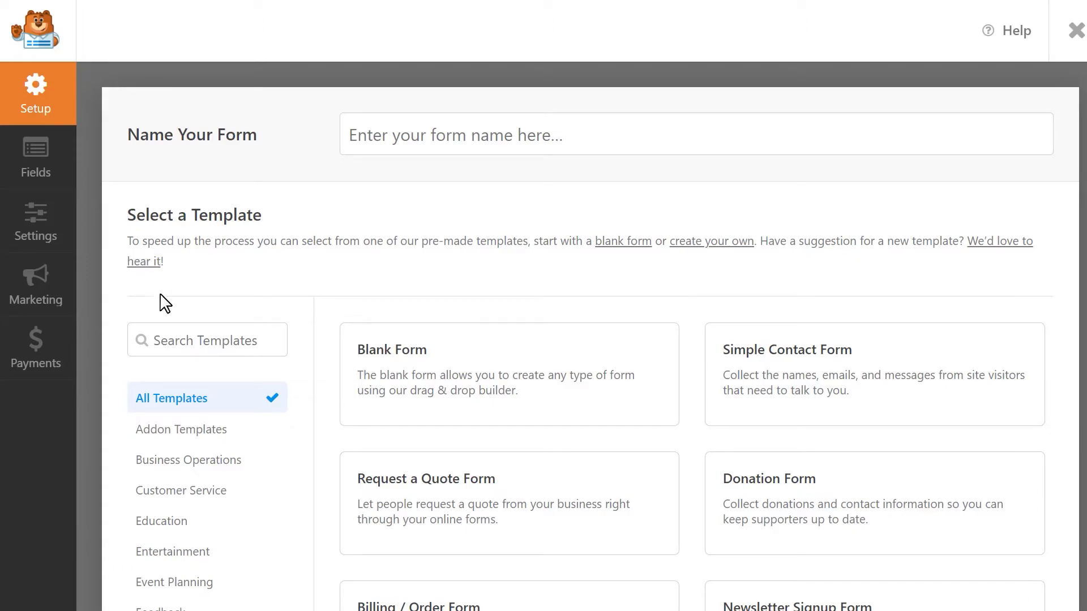
mouse_move(326, 309)
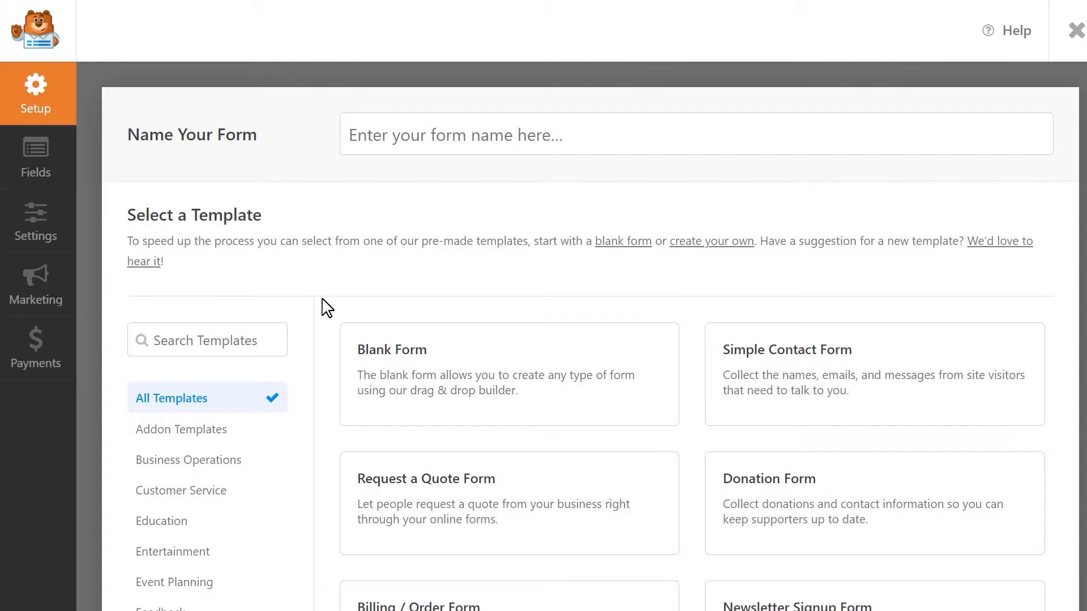
scroll(down, 3)
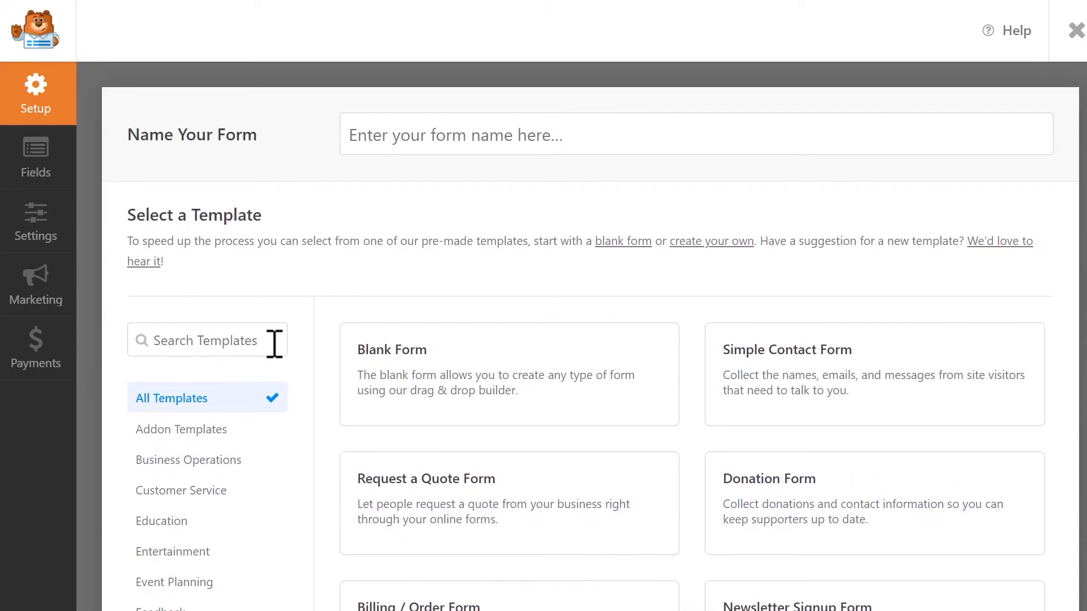
click(207, 340)
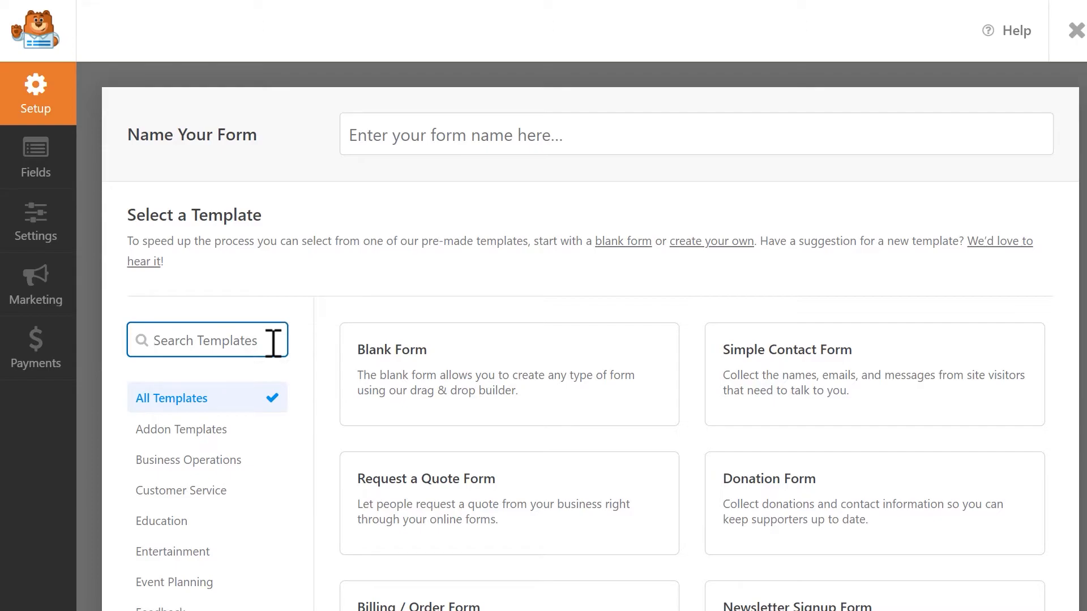
mouse_move(575, 286)
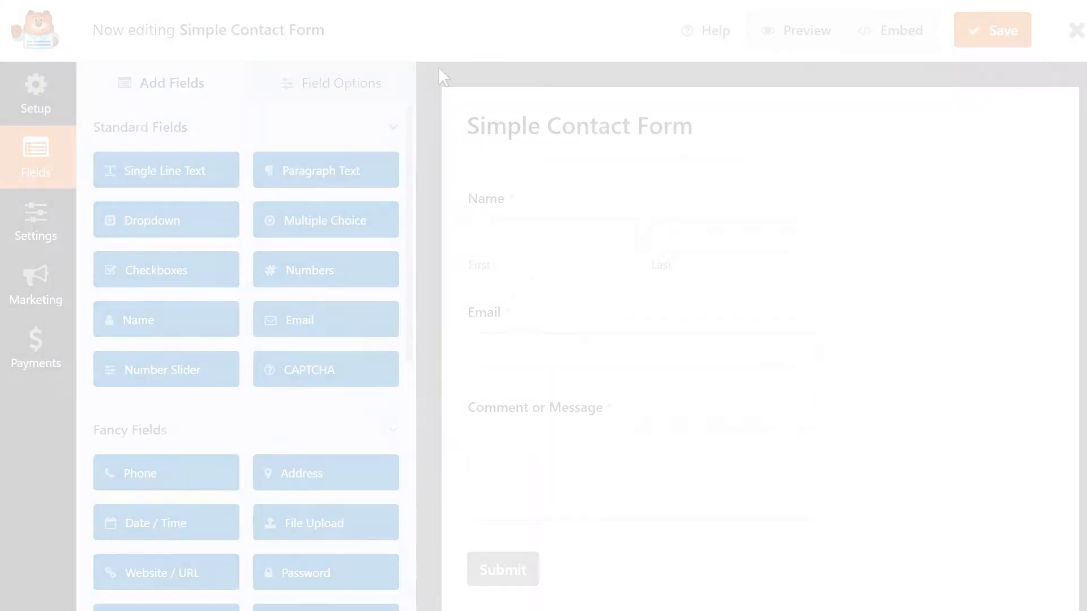
Add a 'Reason for Contact' dropdown with a 'General Question' choice, then view Salesforce settings.
drag(166, 220, 330, 266)
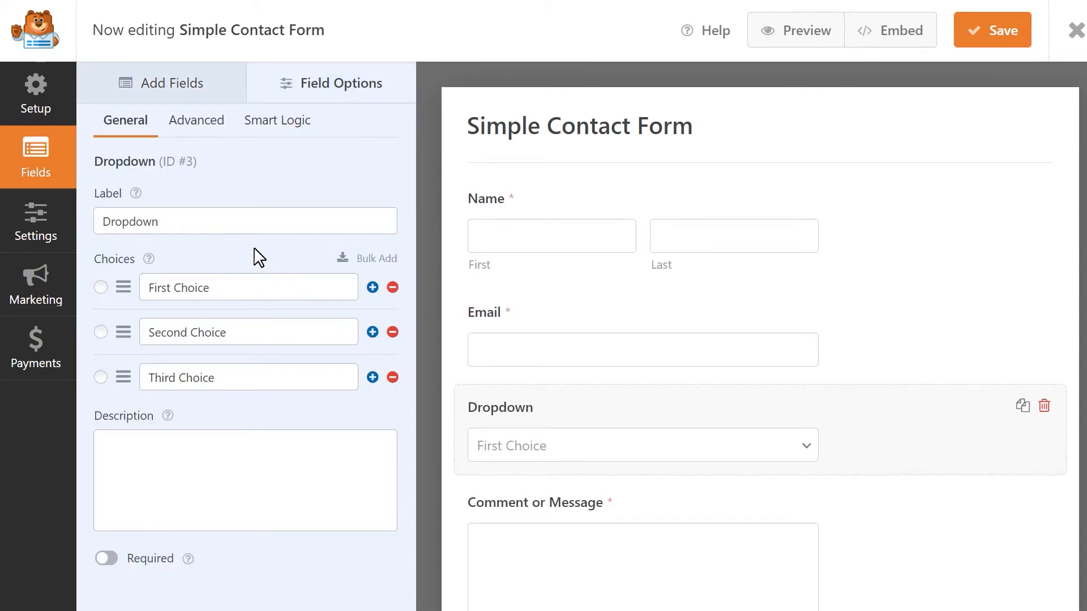
text(Reason for Contact)
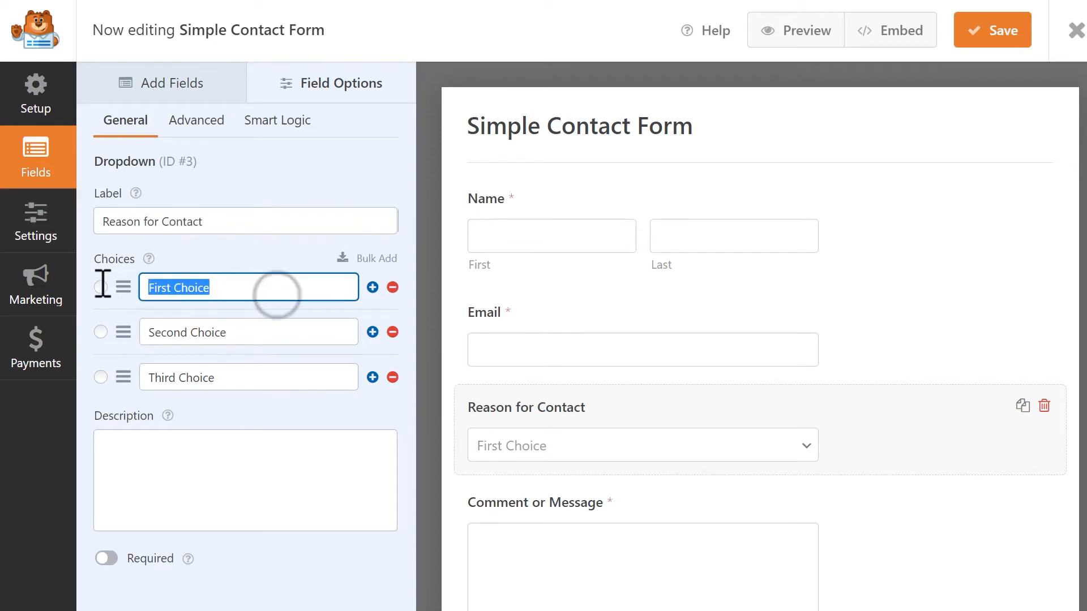
text(General Question)
click(249, 332)
text(Sales Question)
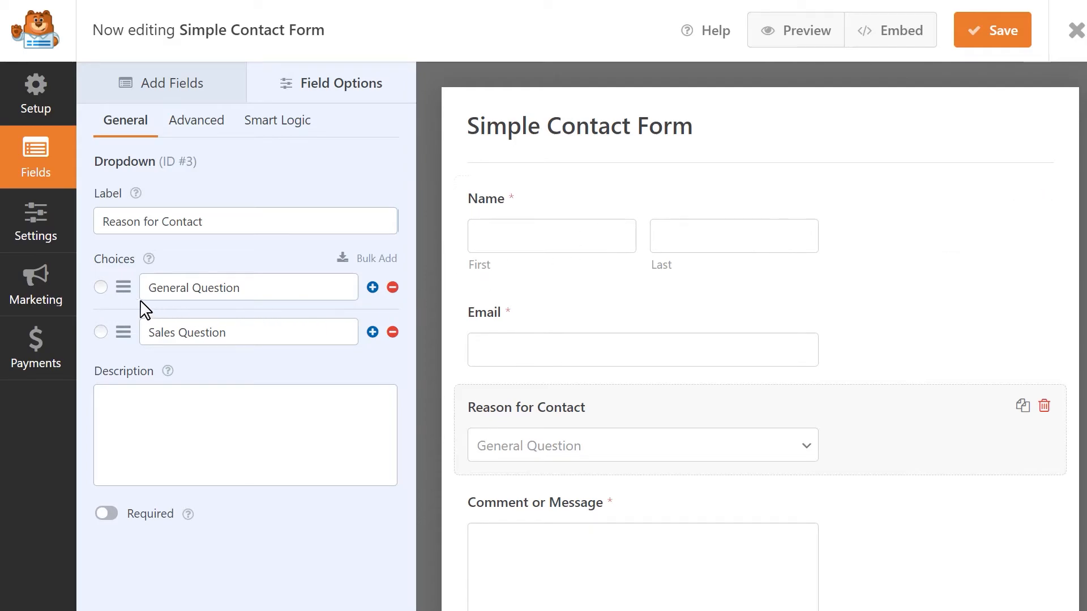
click(36, 284)
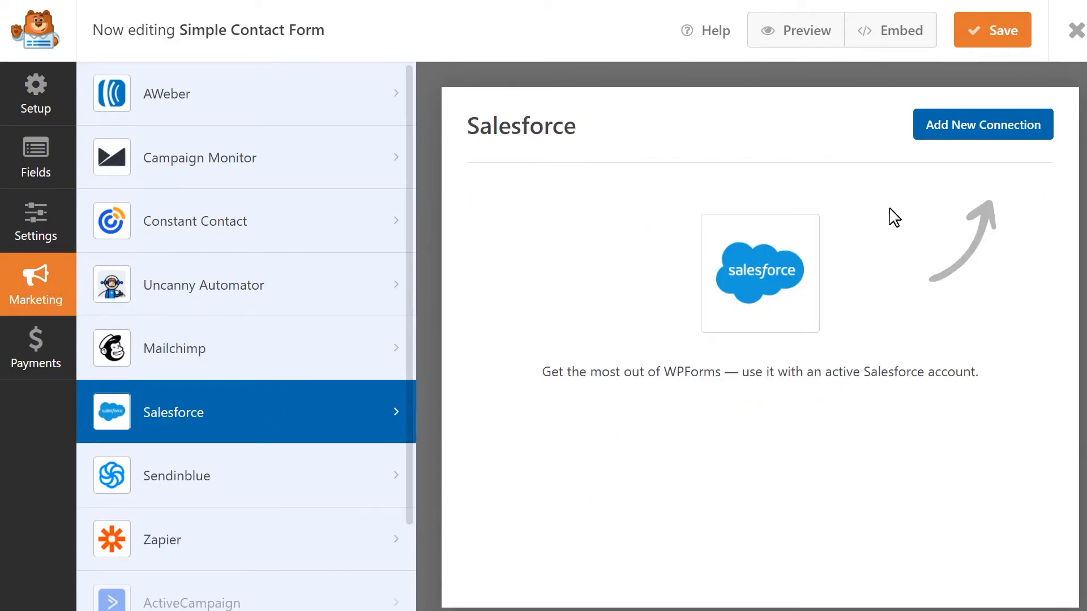
Add a new Salesforce connection nicknamed "Sullie's Connection".
click(982, 124)
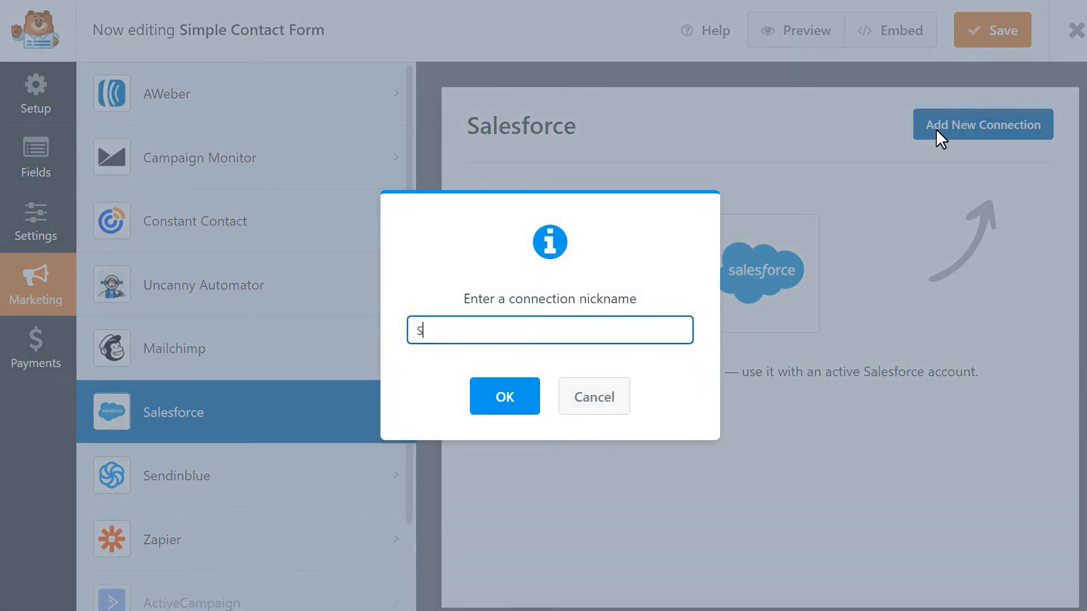
text(ullie's Conn)
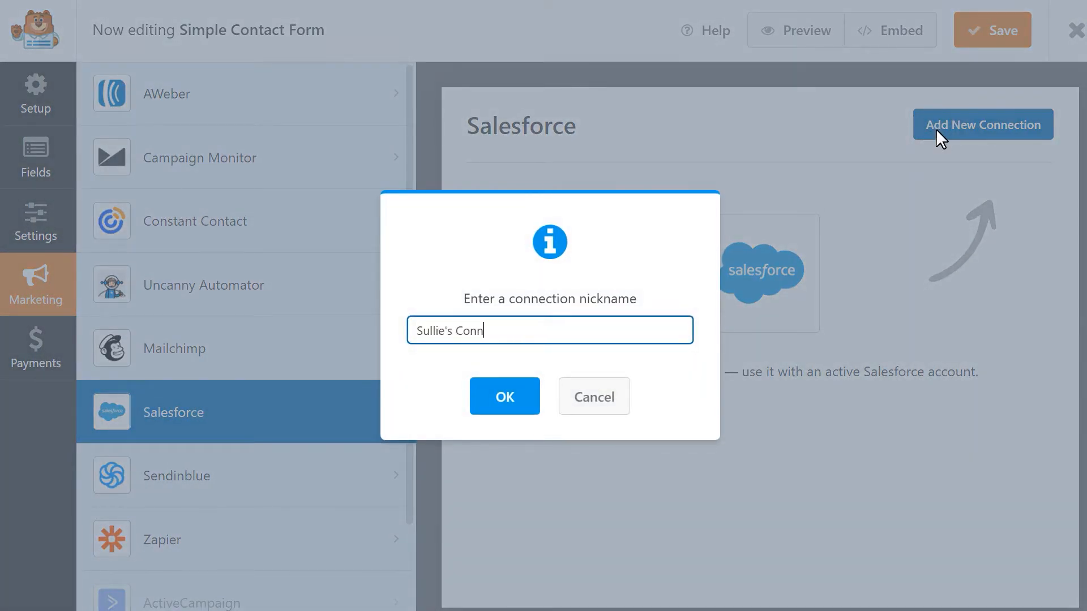
text(ection)
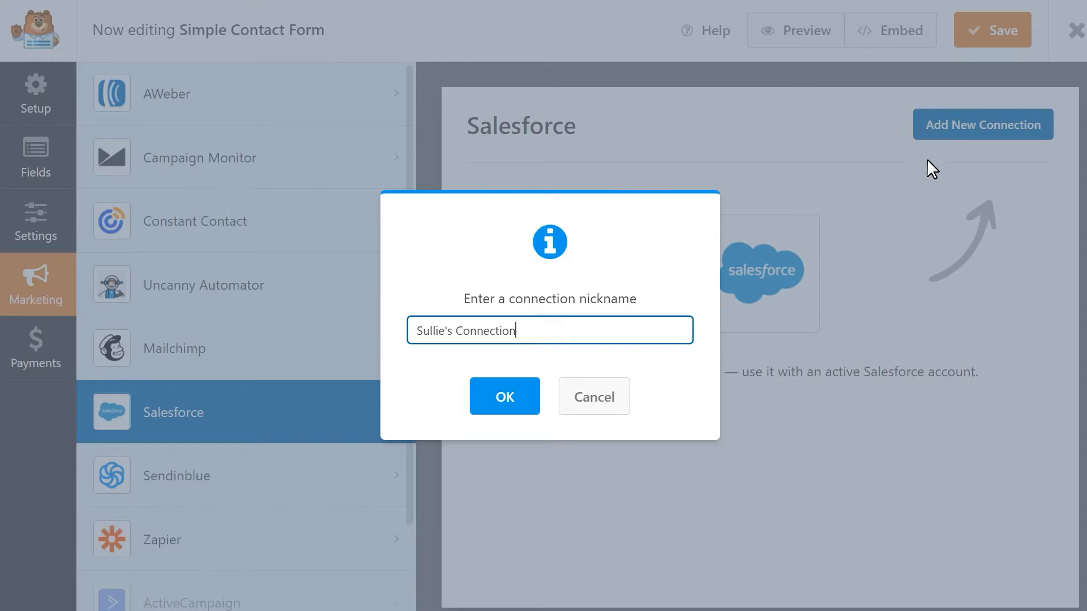
click(504, 397)
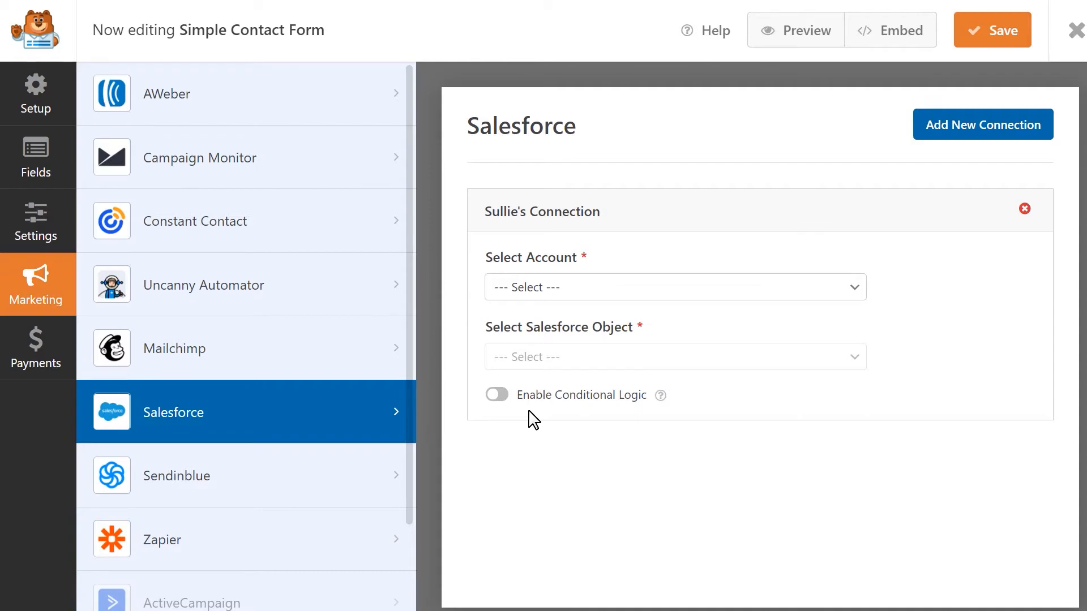
mouse_move(751, 314)
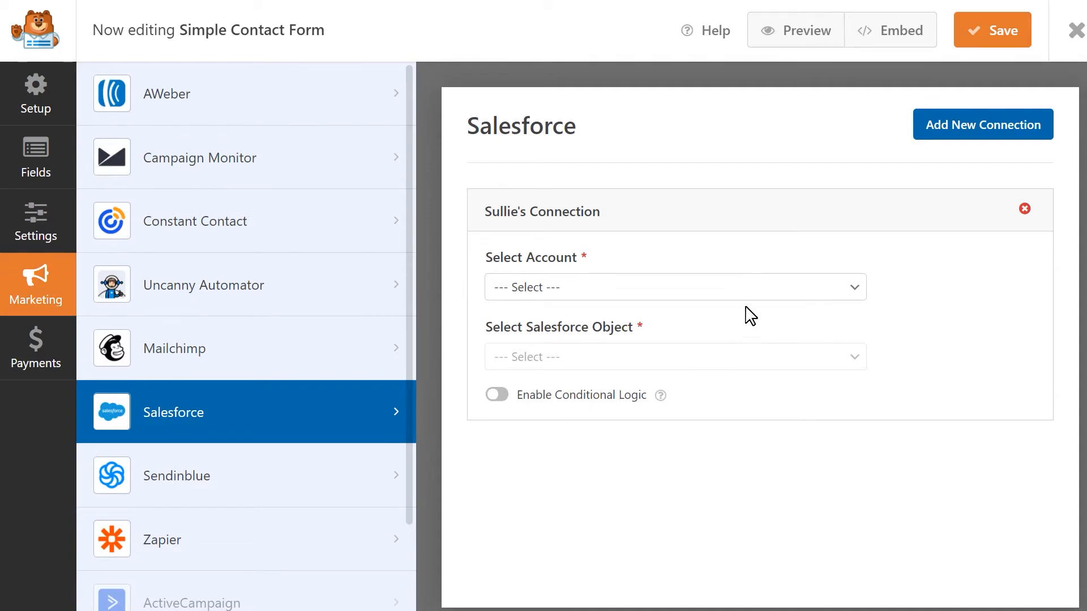
Link Sullie's Connection to the Salesforce account with Contact as the object.
click(674, 287)
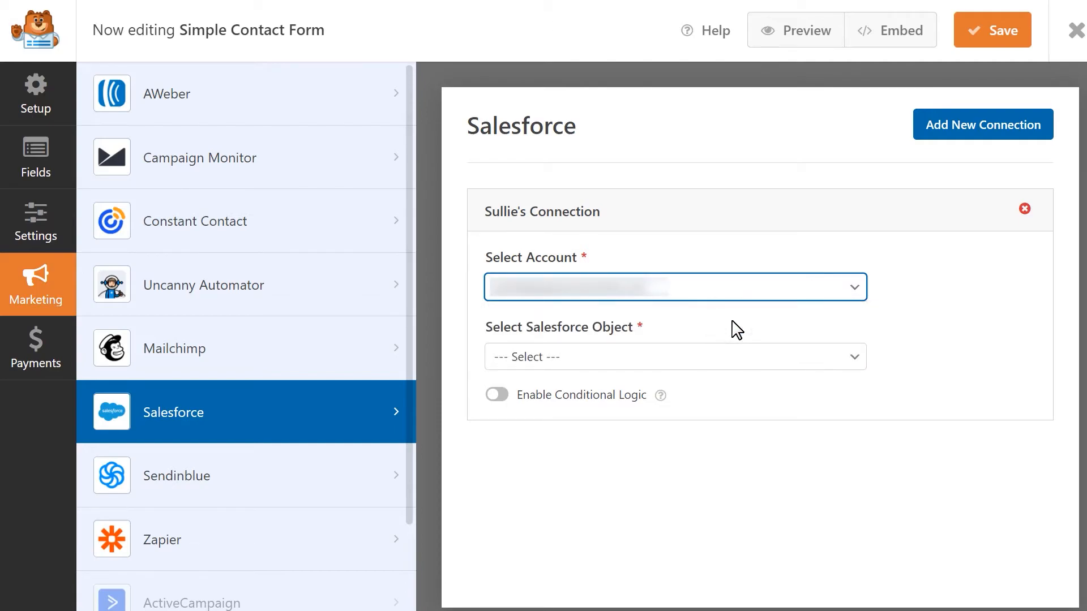
click(675, 356)
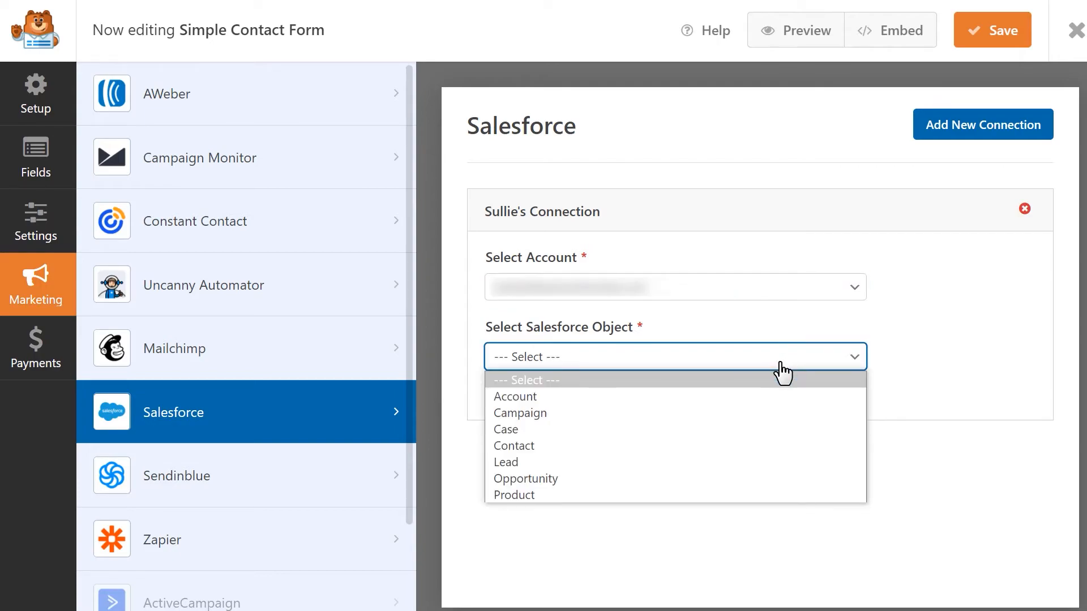
mouse_move(754, 396)
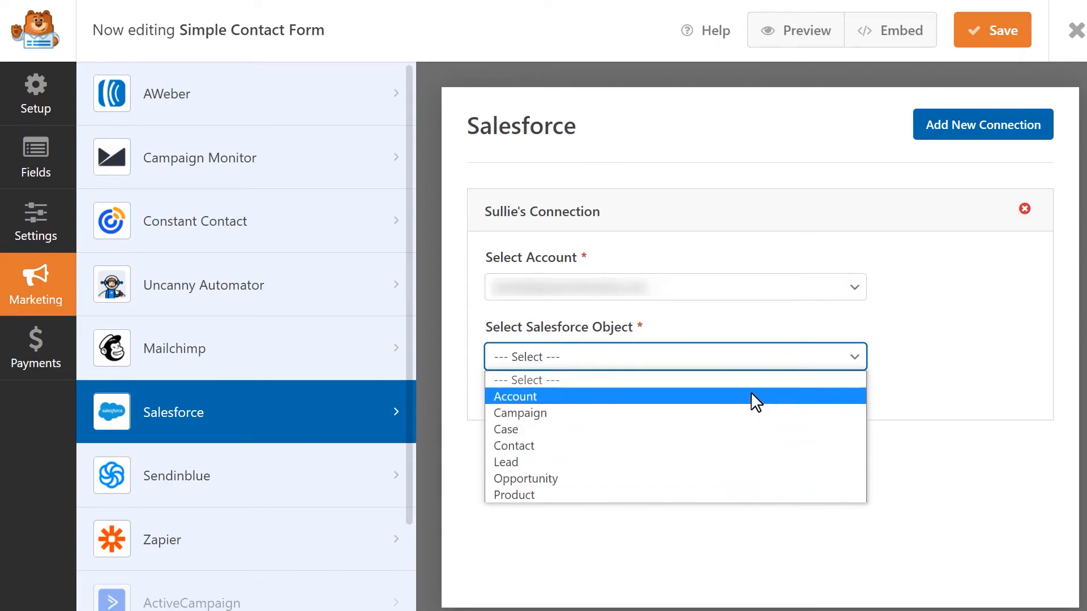
mouse_move(737, 446)
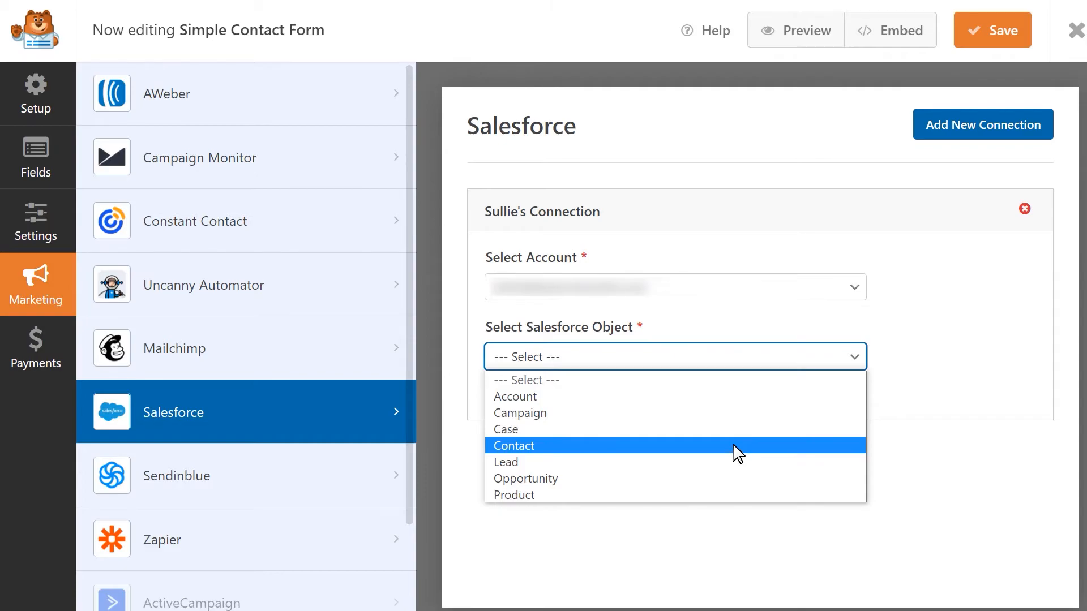
click(513, 446)
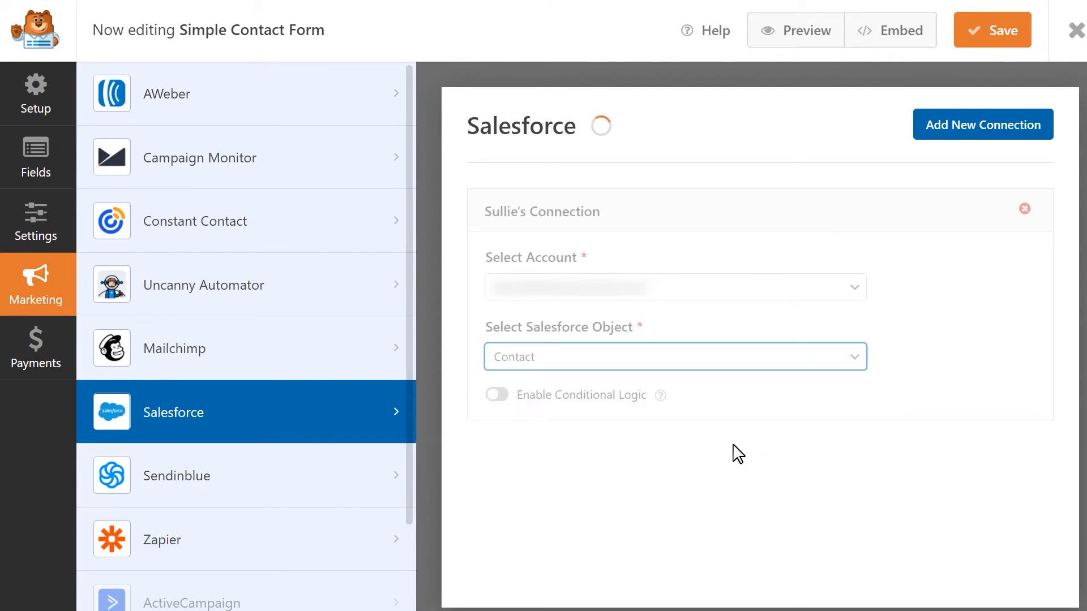
click(675, 358)
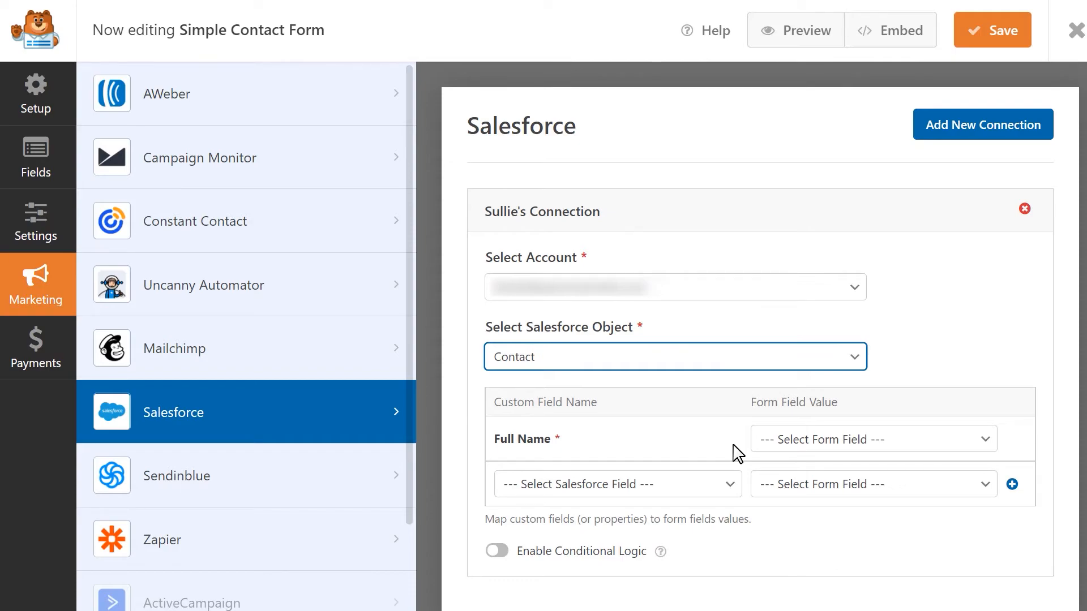
mouse_move(677, 410)
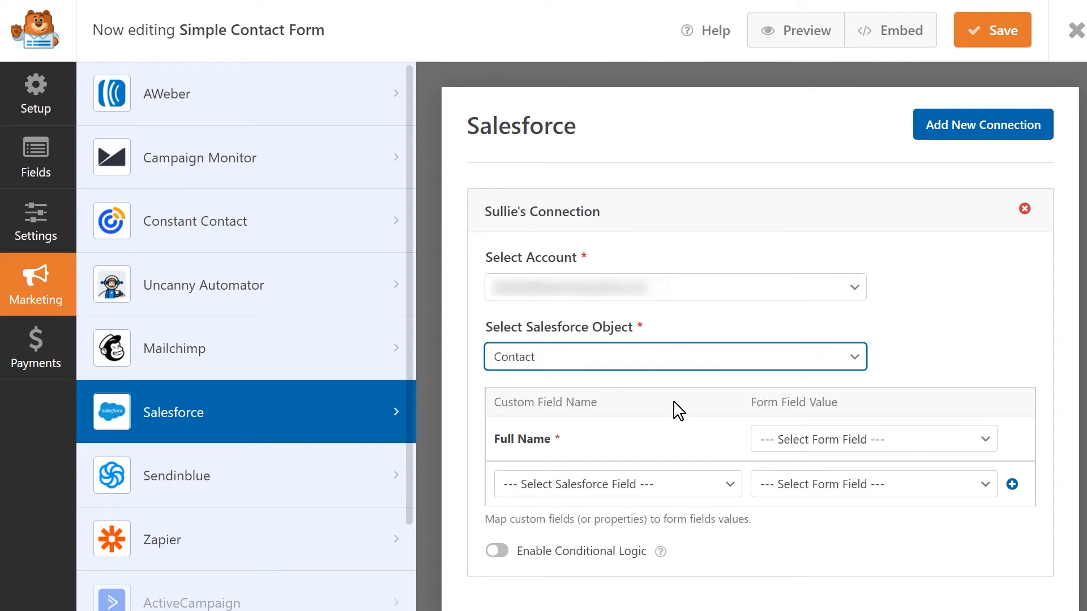
mouse_move(473, 414)
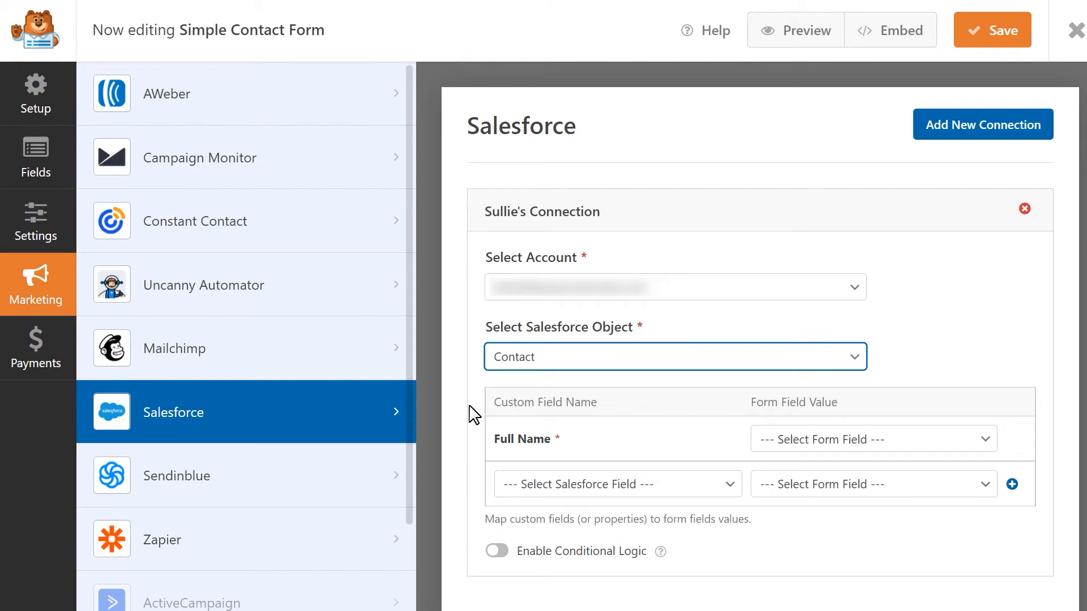
mouse_move(770, 391)
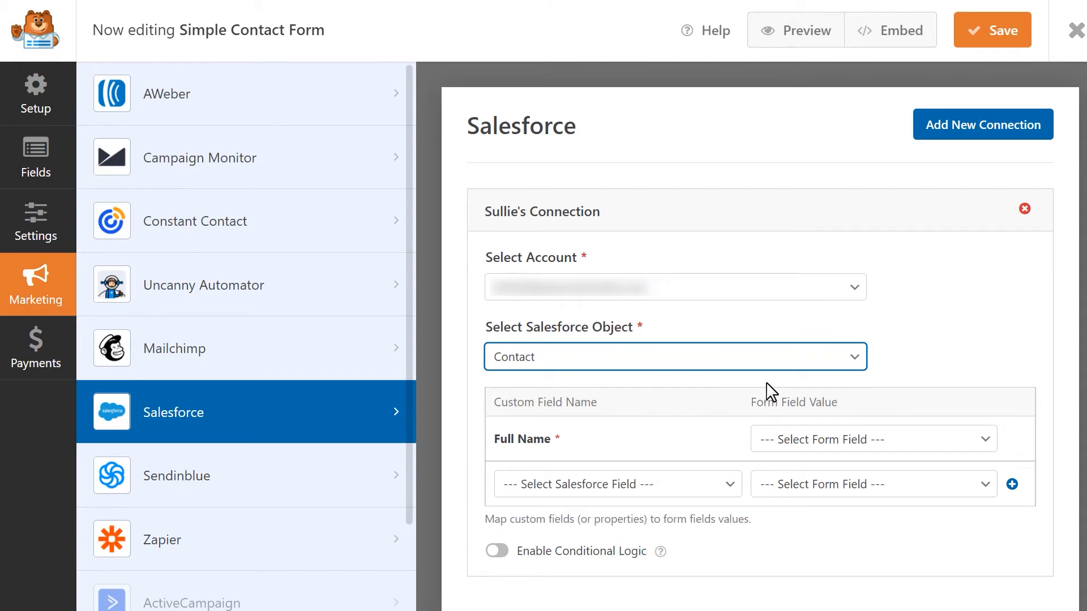
mouse_move(744, 421)
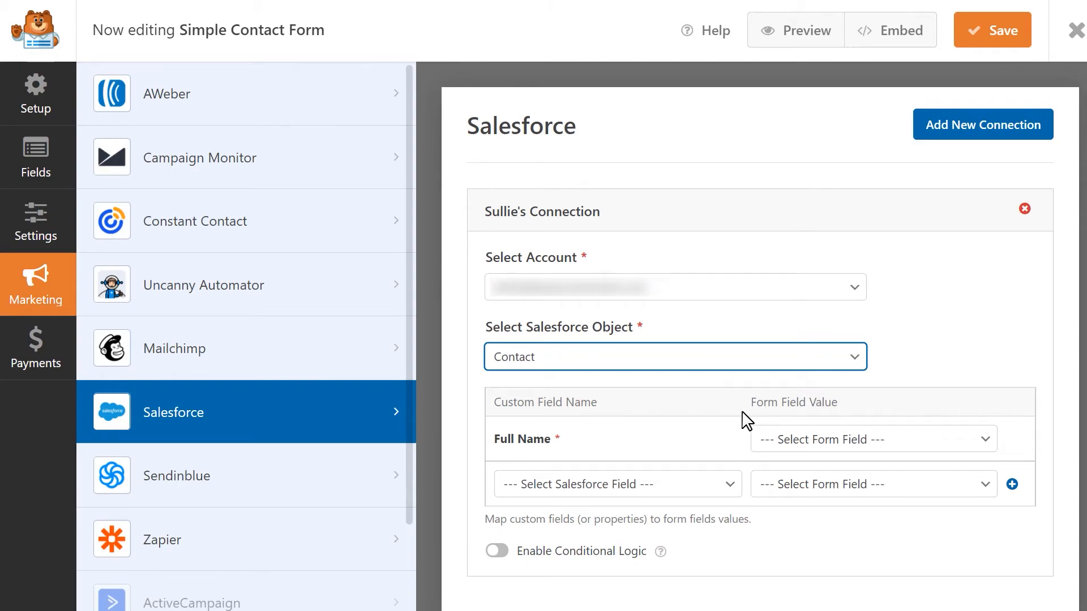
Map Name to Full Name and Email to Email, add a mapping row, and submit a test entry.
click(872, 438)
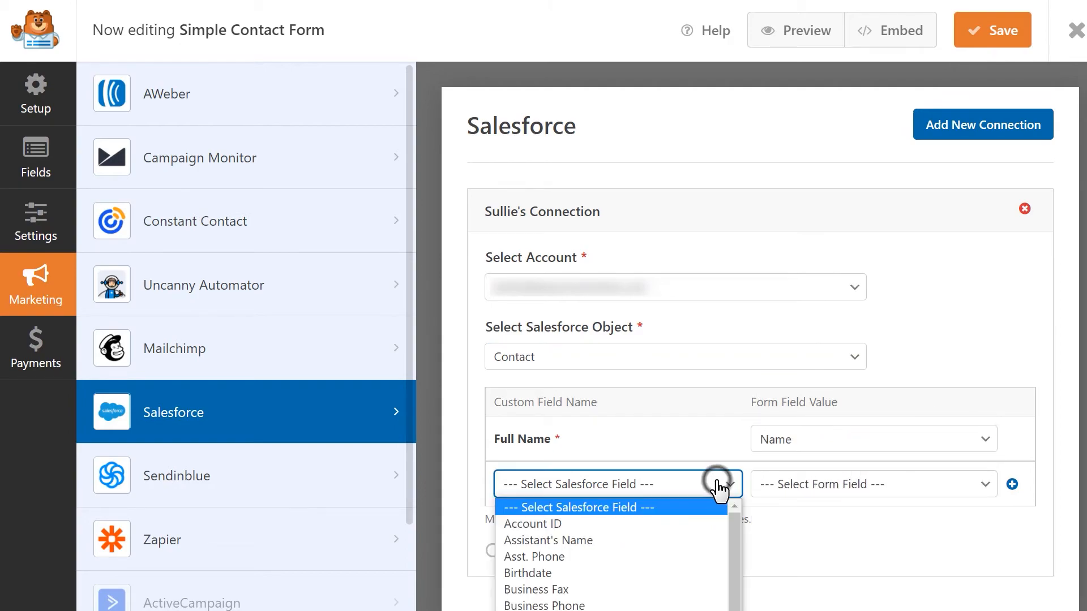
click(548, 485)
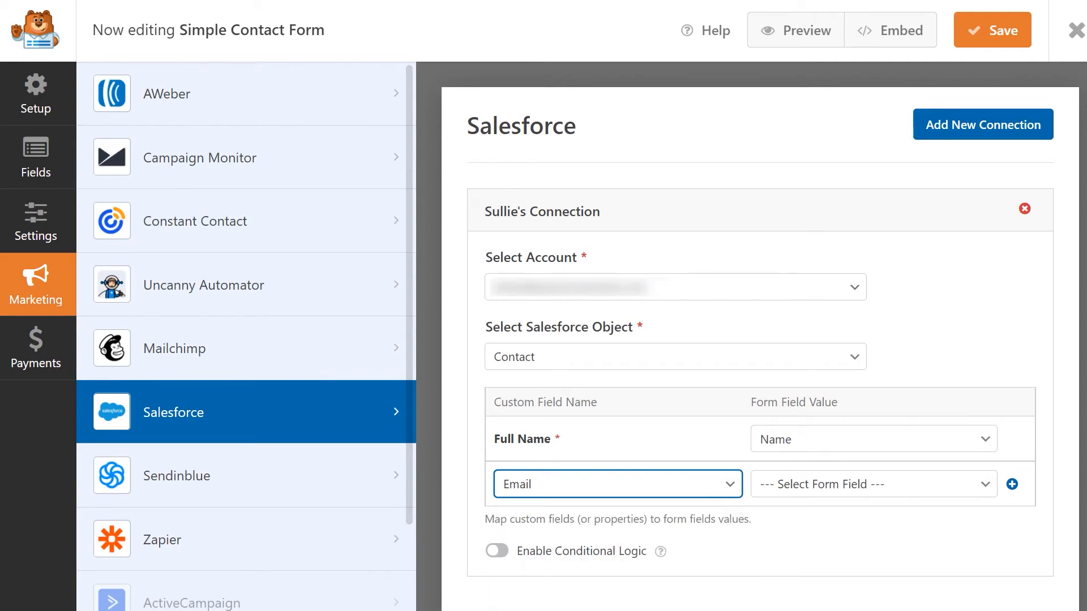
click(872, 483)
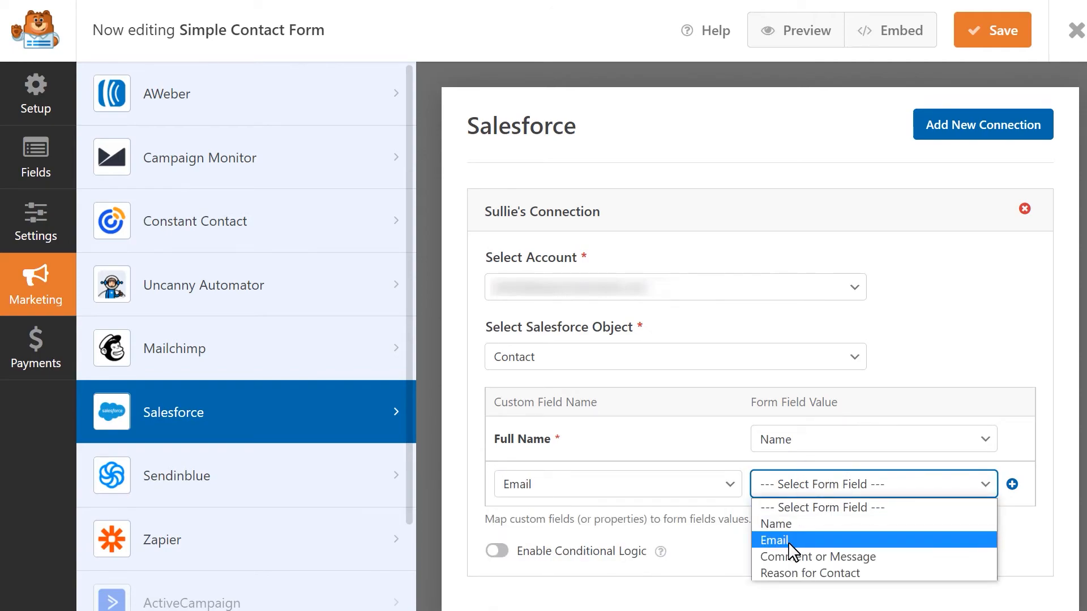
click(772, 541)
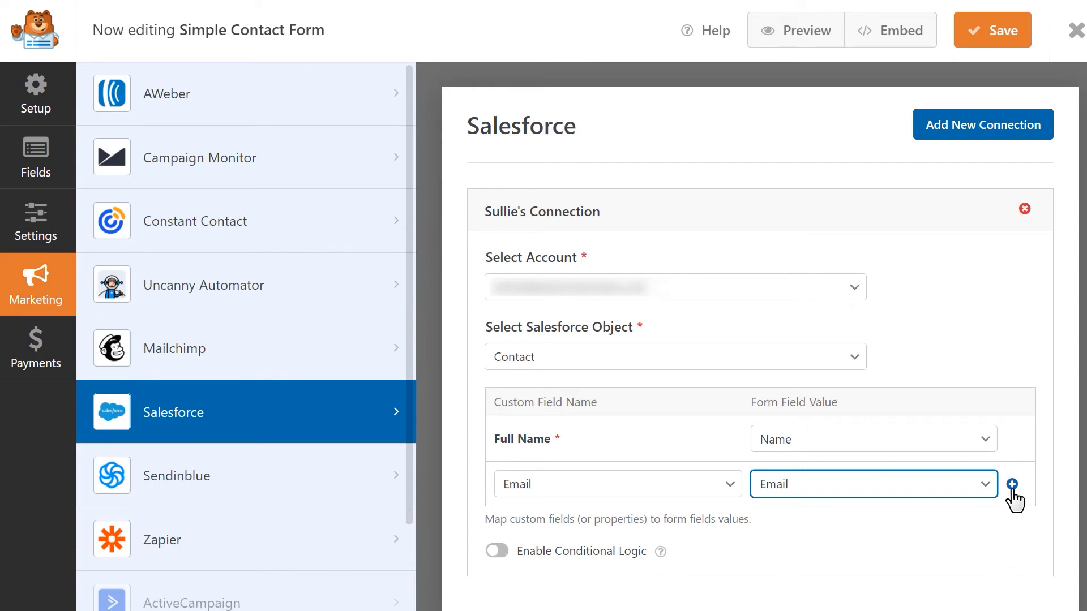
click(1012, 484)
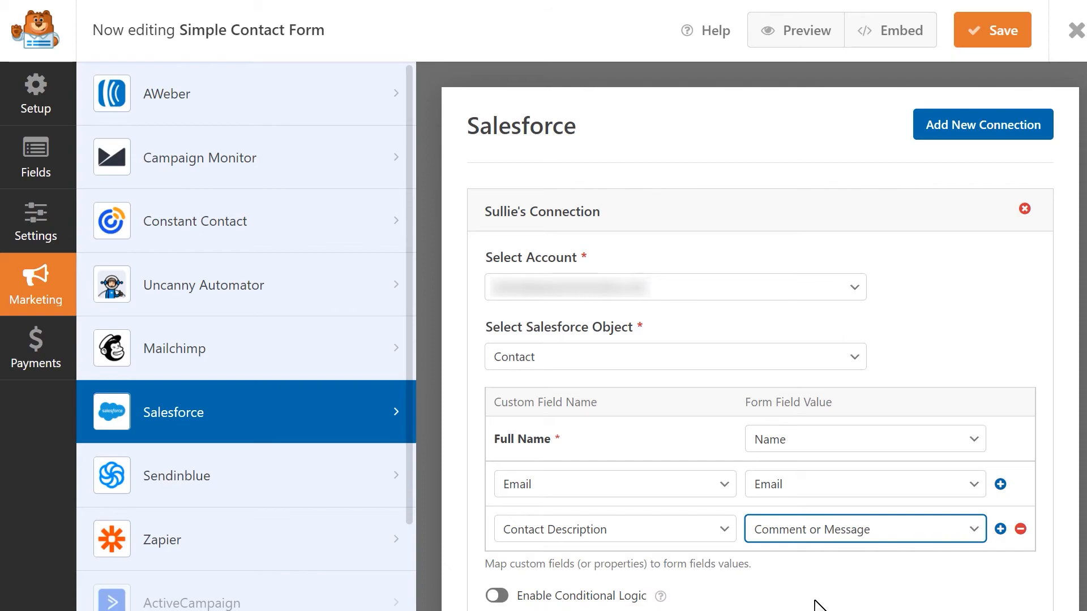
mouse_move(1004, 71)
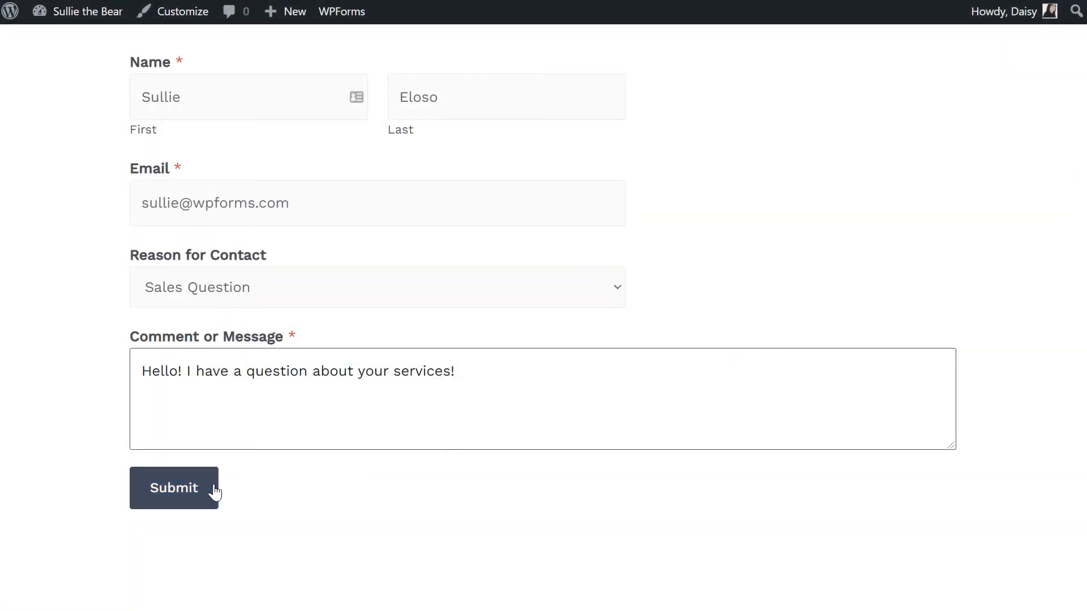
click(173, 488)
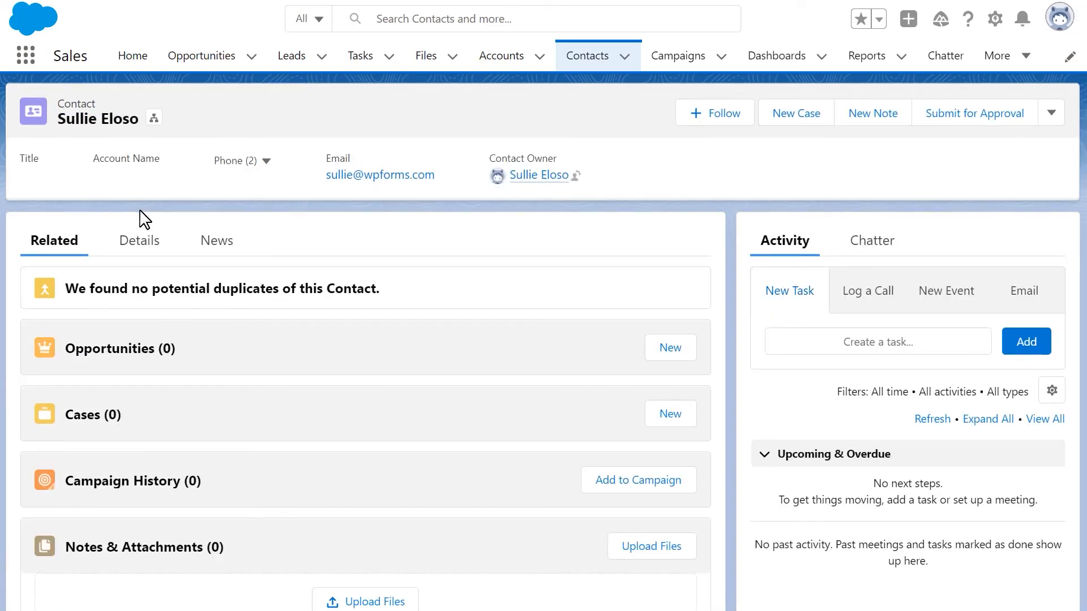
click(138, 241)
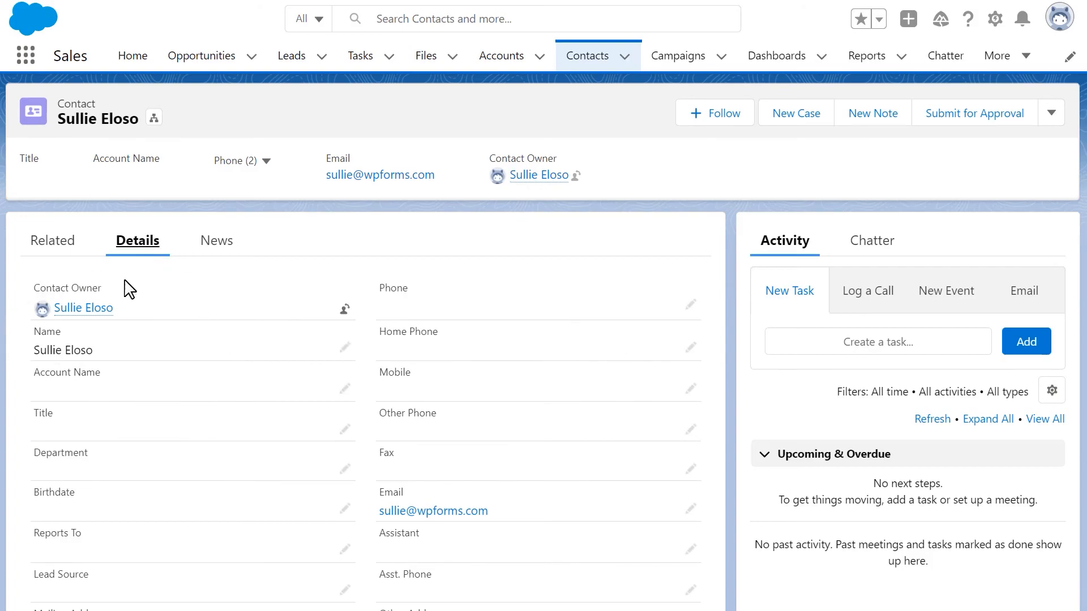
mouse_move(648, 507)
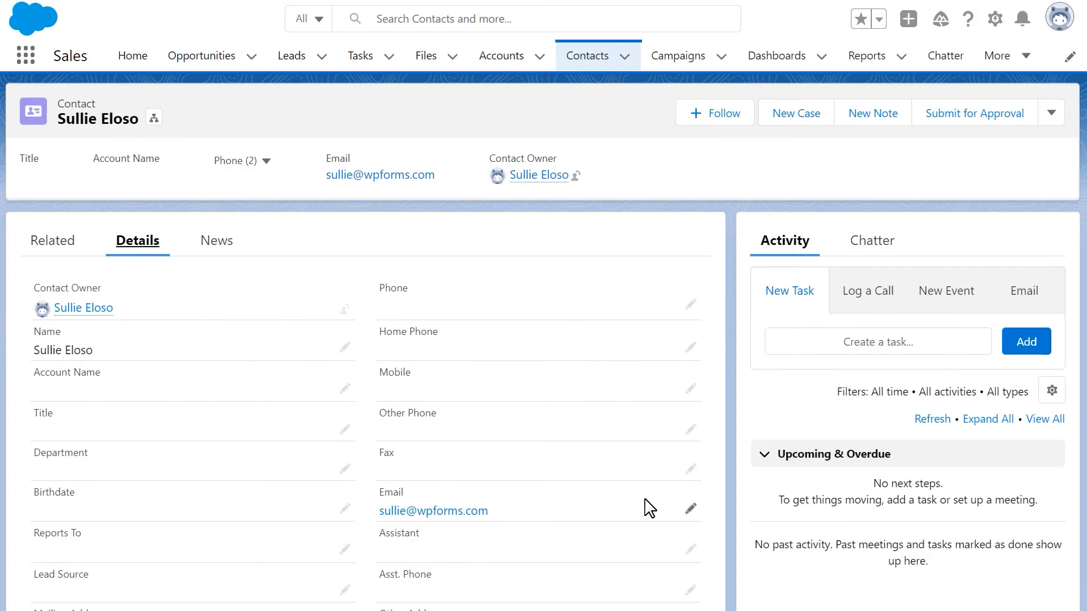
mouse_move(726, 451)
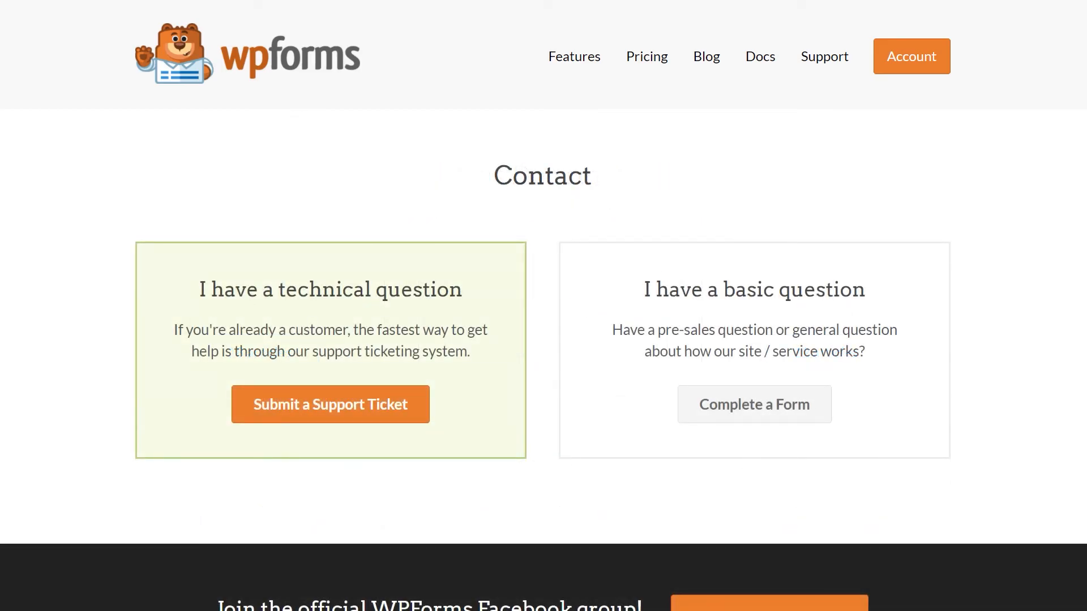
click(330, 404)
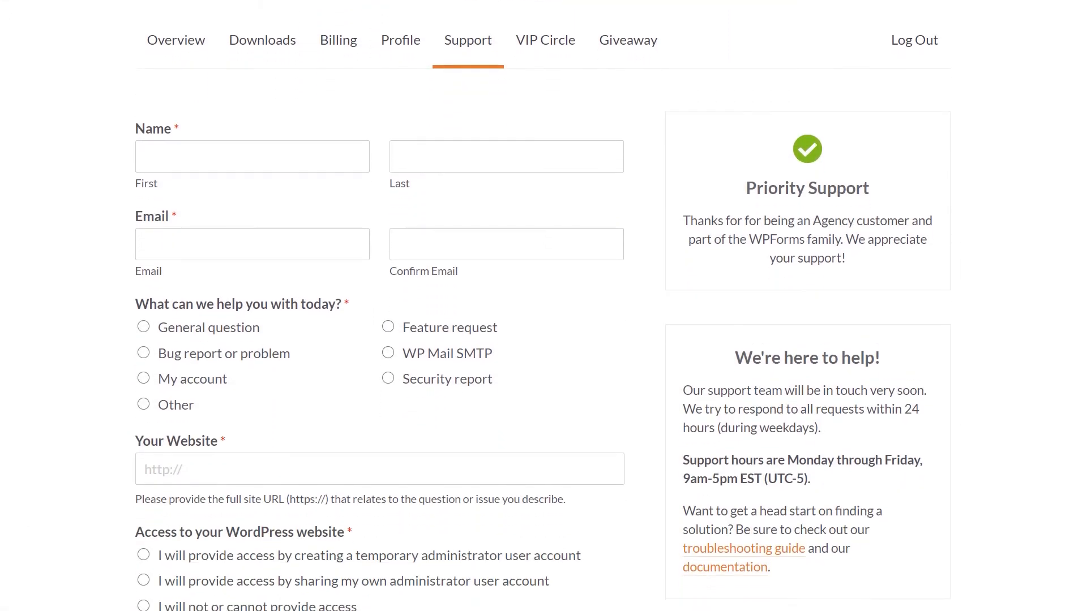